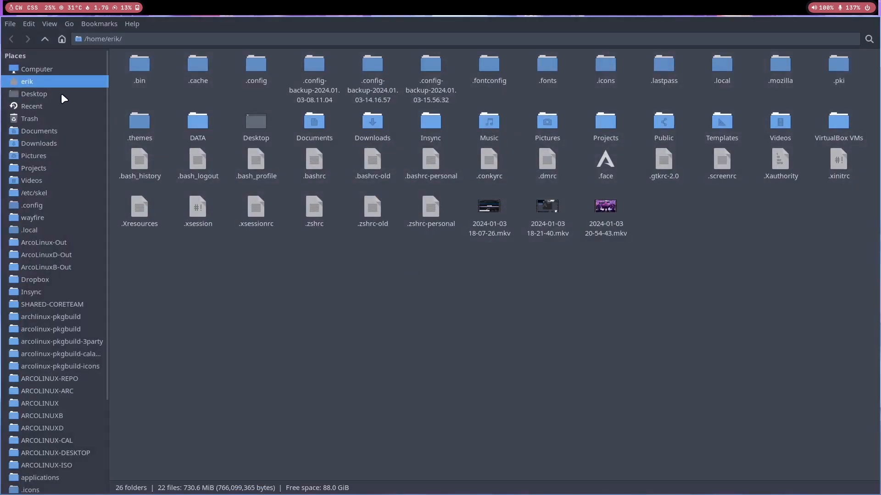
- Go to the Desktop and enter the Hyprland-Dots folder
{"action": "left_click", "coordinate": [34, 94]}
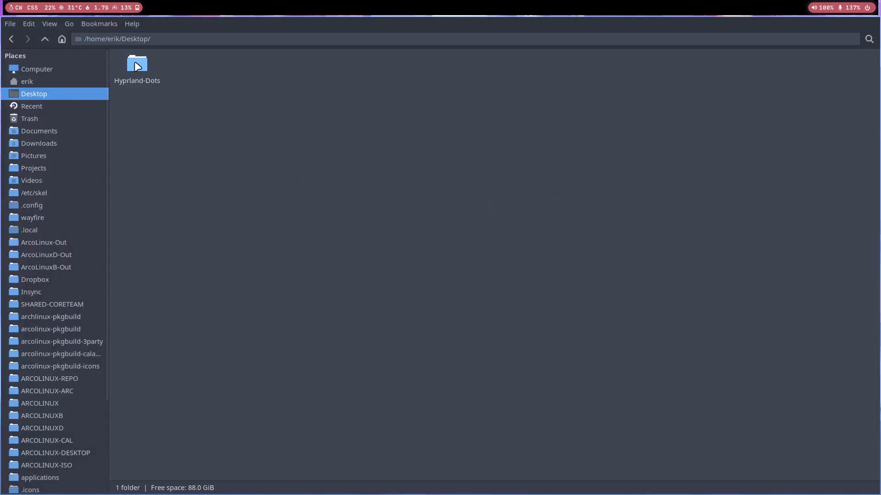
{"action": "double_click", "coordinate": [136, 63]}
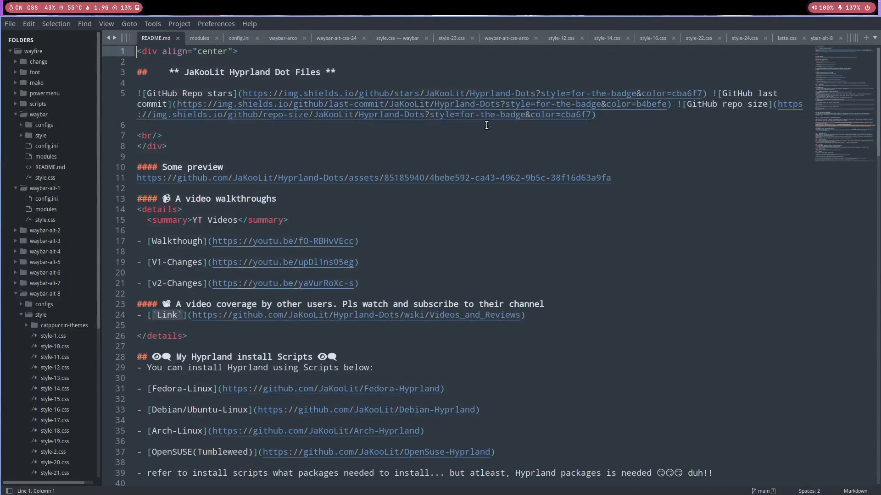
{"action": "double_click", "coordinate": [204, 71]}
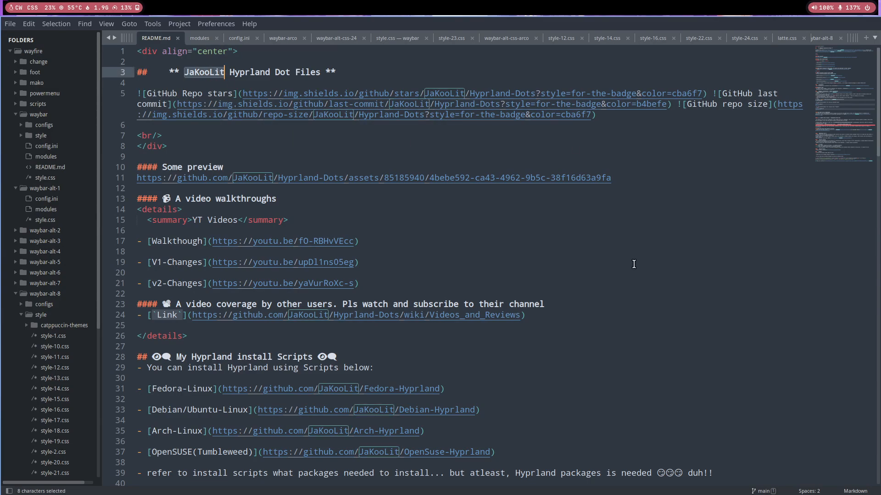
{"action": "scroll", "scroll_direction": "down", "scroll_amount": 3}
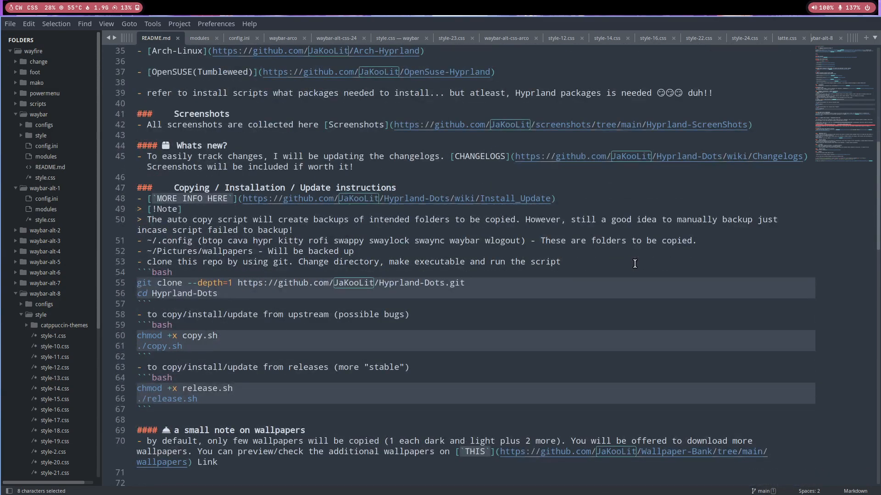
{"action": "scroll", "scroll_direction": "down", "scroll_amount": 3}
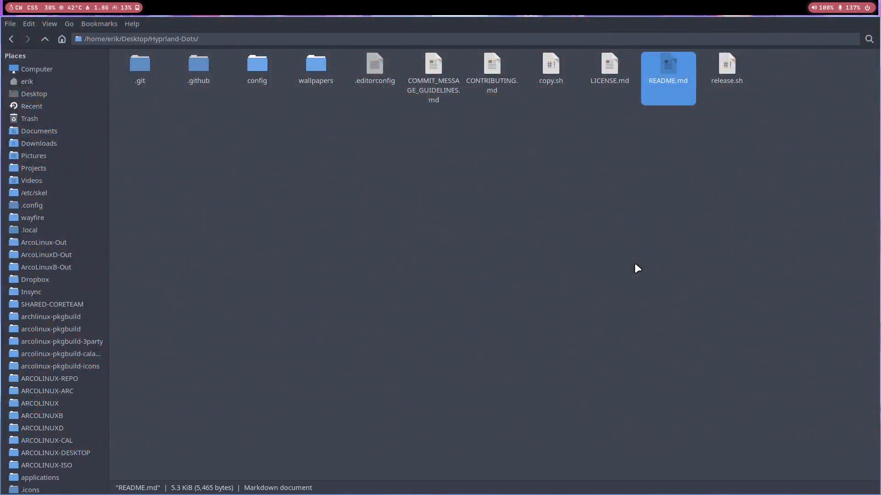
{"action": "mouse_move", "coordinate": [263, 71]}
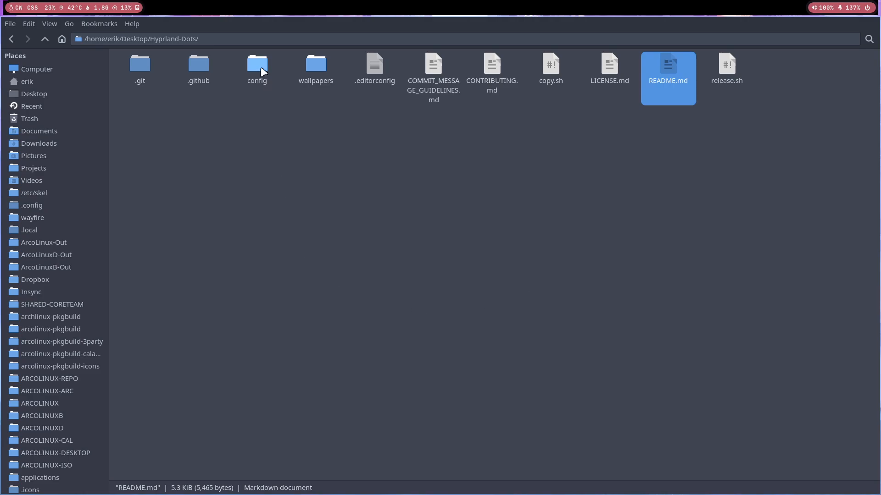
- Browse into Hyprland-Dots/config/waybar and select its files and the style folder
{"action": "double_click", "coordinate": [257, 62]}
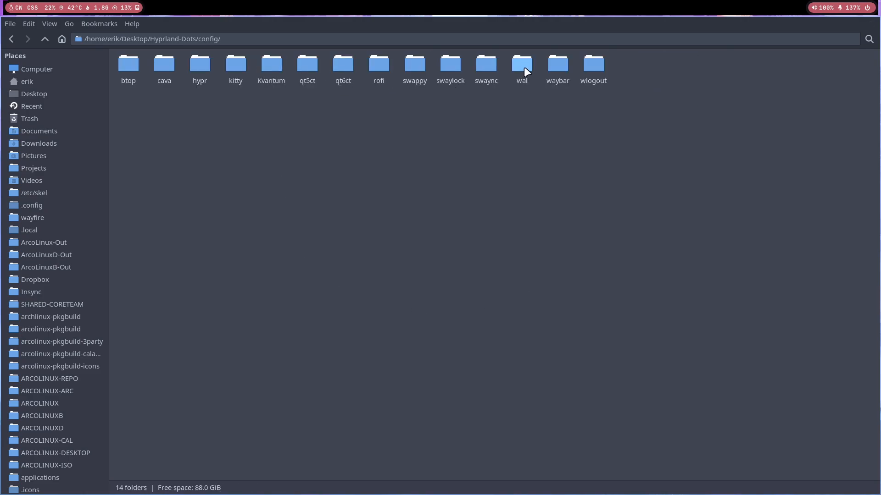
{"action": "mouse_move", "coordinate": [550, 68]}
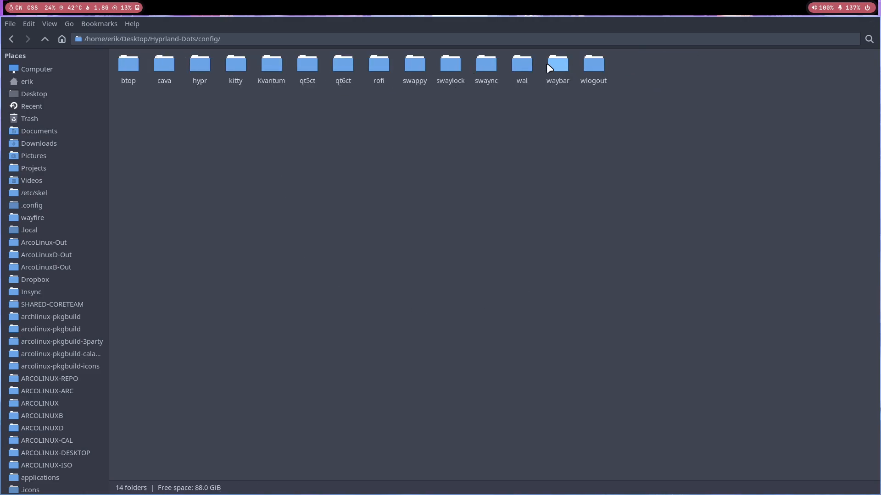
{"action": "double_click", "coordinate": [558, 62]}
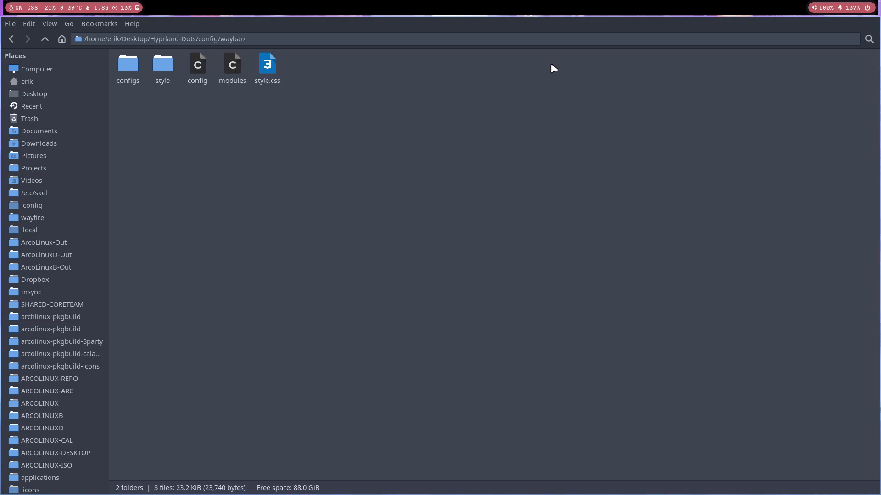
{"action": "mouse_move", "coordinate": [366, 290]}
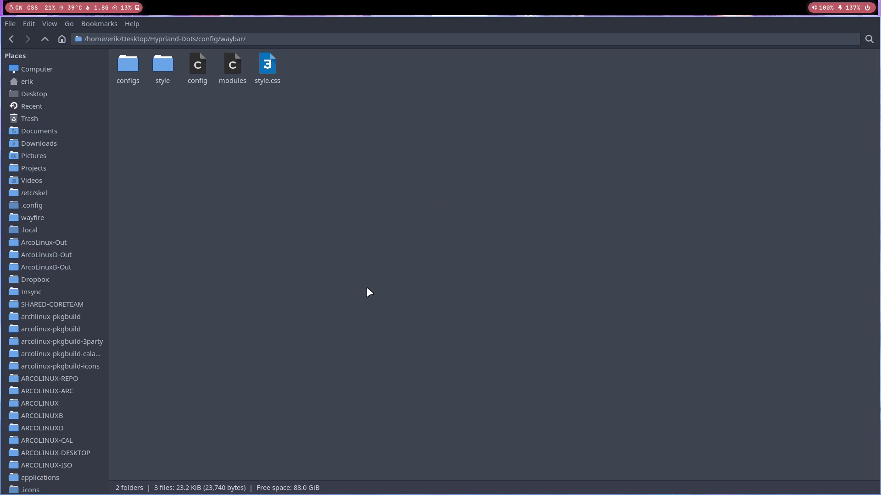
{"action": "left_click", "coordinate": [268, 65]}
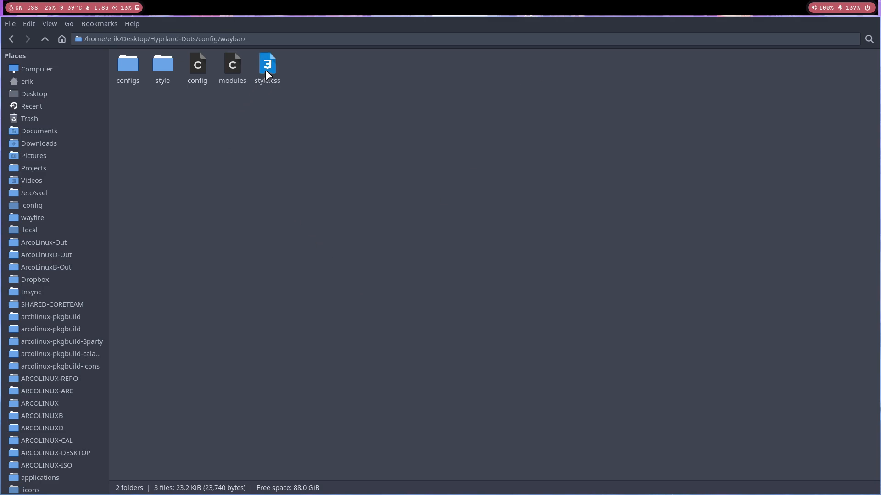
{"action": "left_click", "coordinate": [197, 63]}
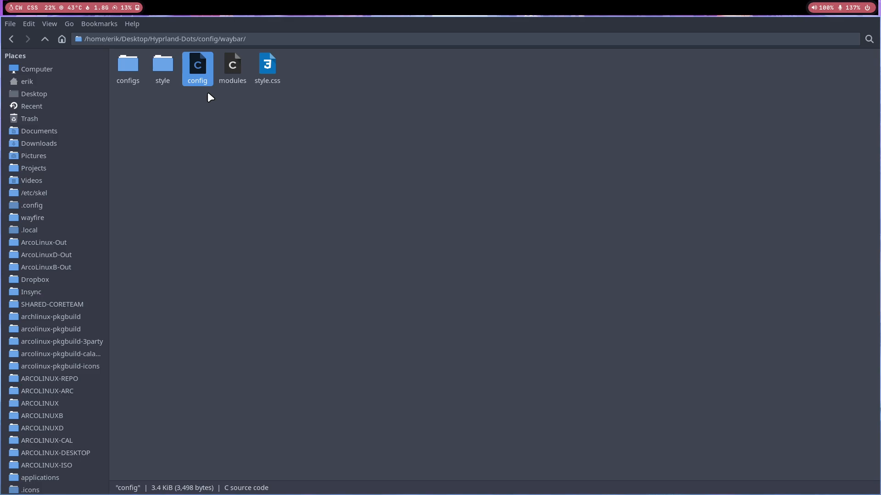
{"action": "mouse_move", "coordinate": [196, 73]}
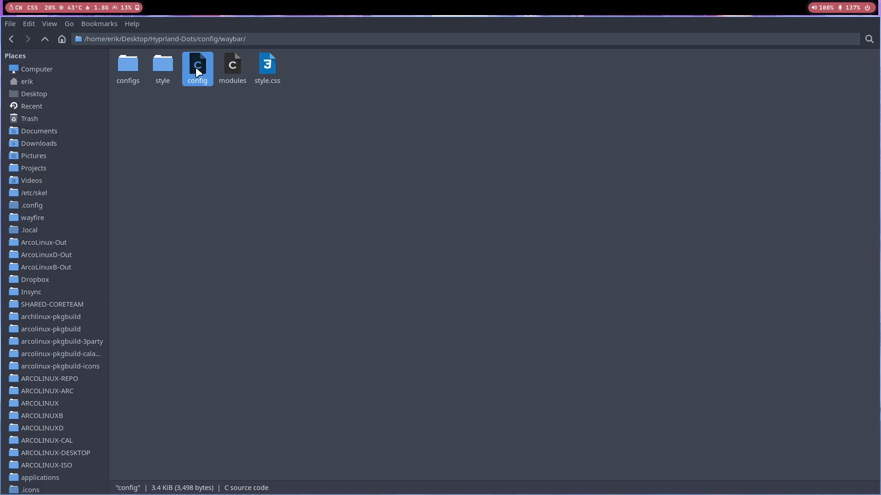
{"action": "mouse_move", "coordinate": [247, 70]}
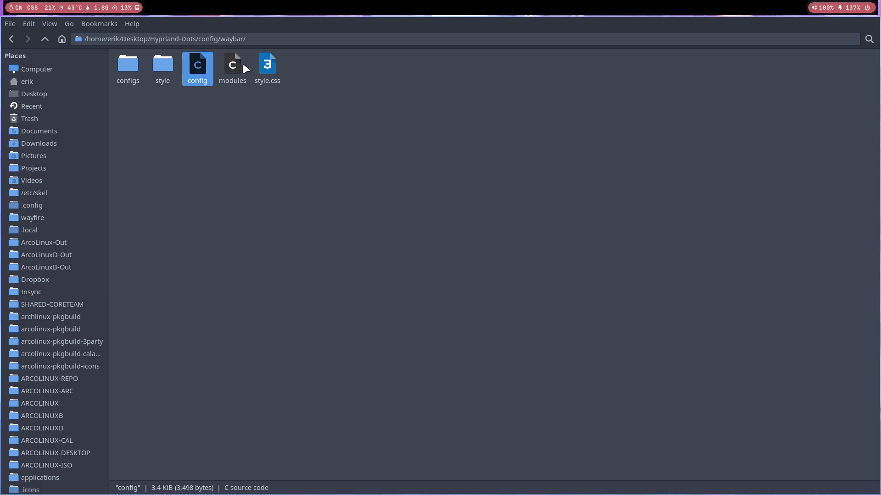
{"action": "left_click", "coordinate": [163, 64]}
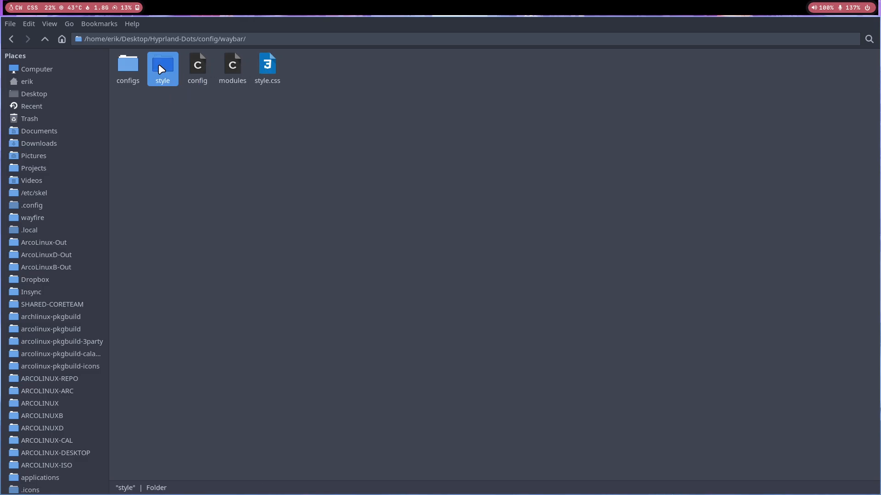
{"action": "double_click", "coordinate": [162, 63]}
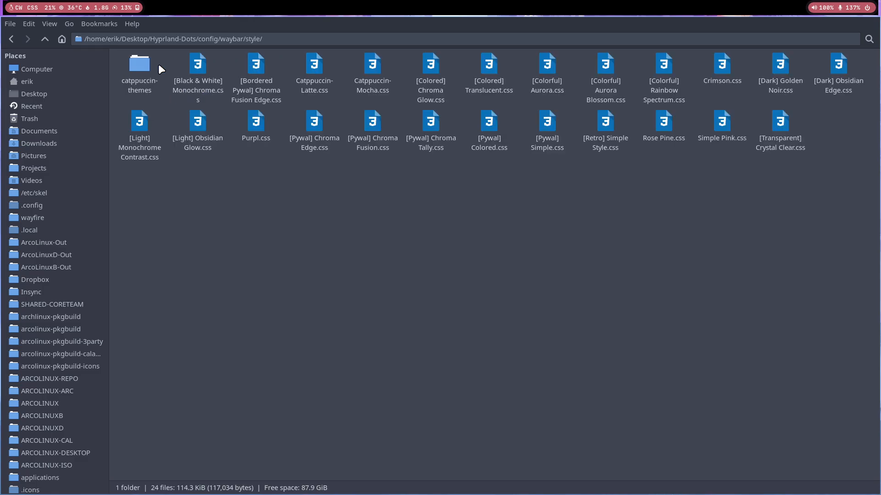
{"action": "left_click", "coordinate": [198, 64]}
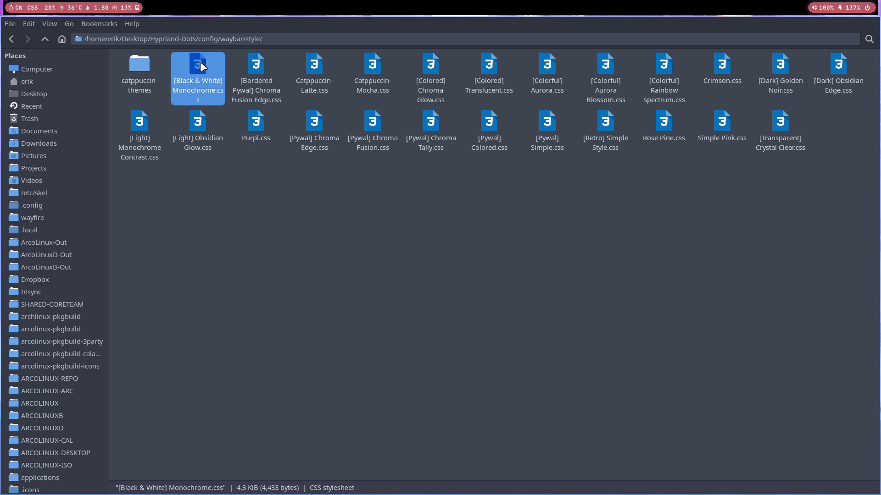
{"action": "key", "text": "ctrl+a"}
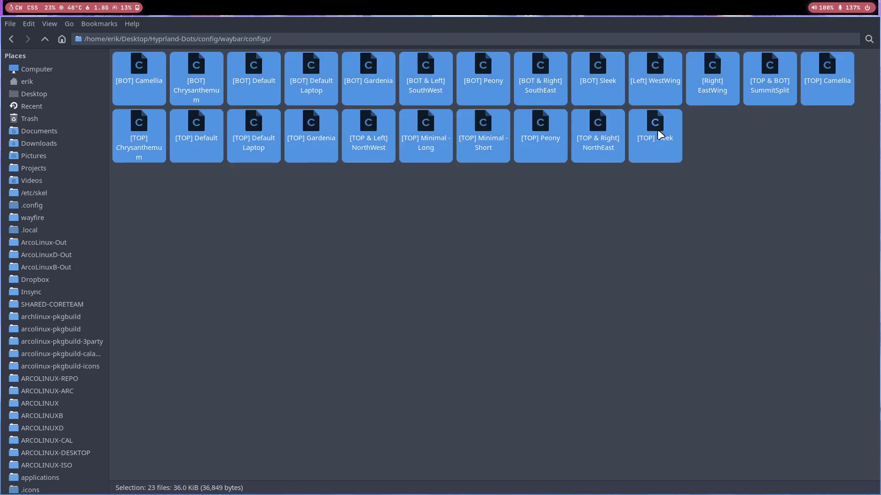
{"action": "mouse_move", "coordinate": [313, 108]}
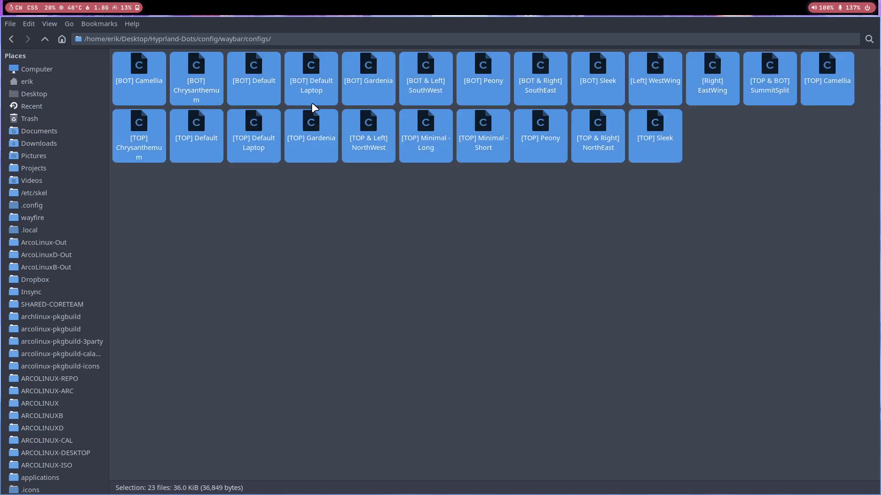
{"action": "mouse_move", "coordinate": [464, 195]}
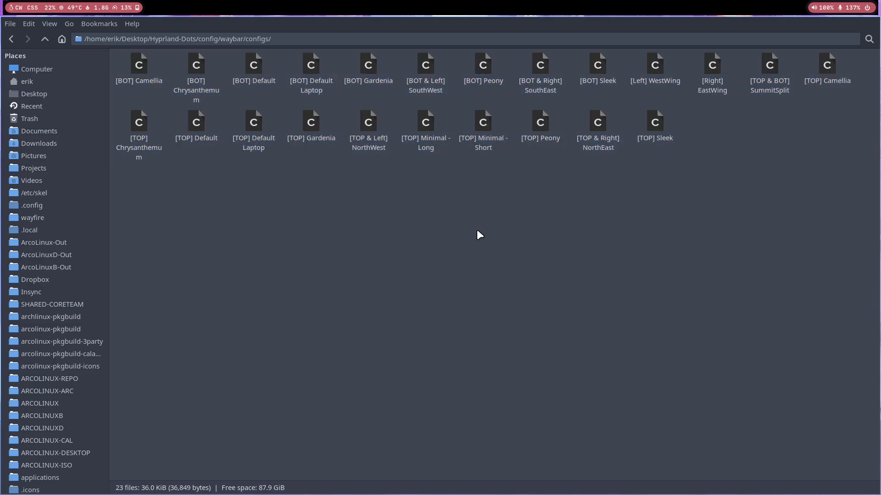
{"action": "mouse_move", "coordinate": [436, 233]}
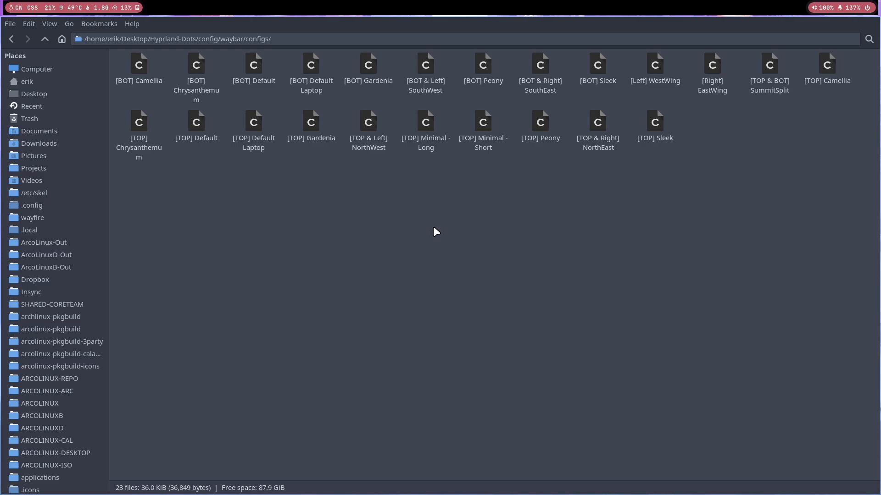
{"action": "mouse_move", "coordinate": [51, 66]}
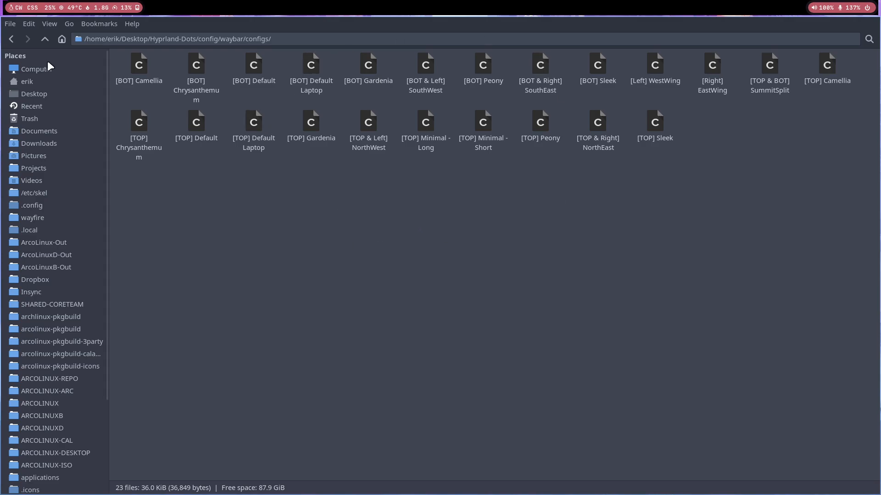
{"action": "left_click", "coordinate": [45, 39]}
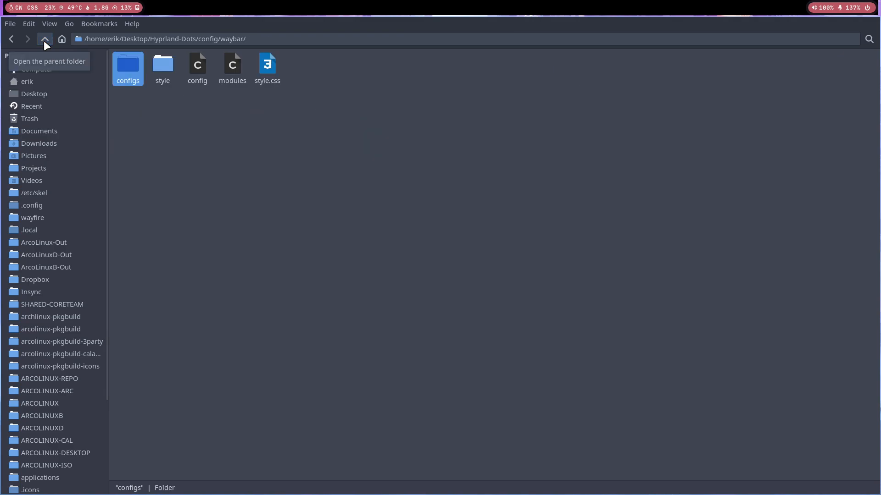
{"action": "mouse_move", "coordinate": [249, 231]}
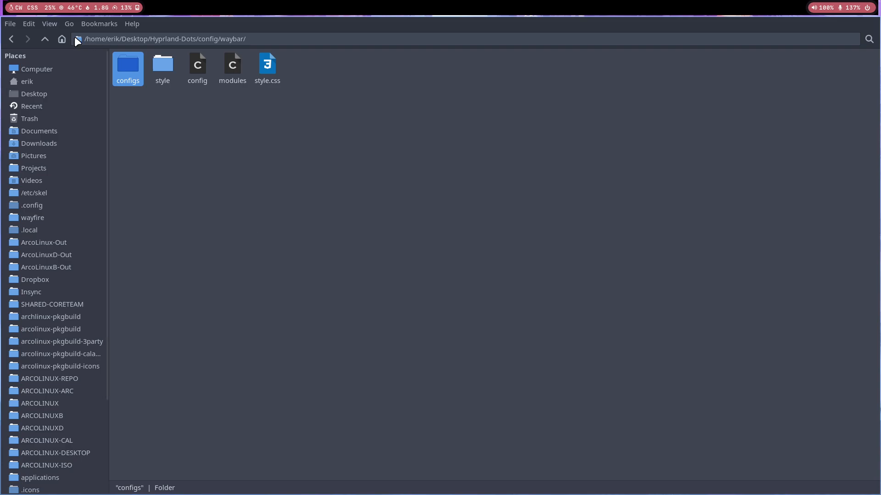
{"action": "mouse_move", "coordinate": [172, 150]}
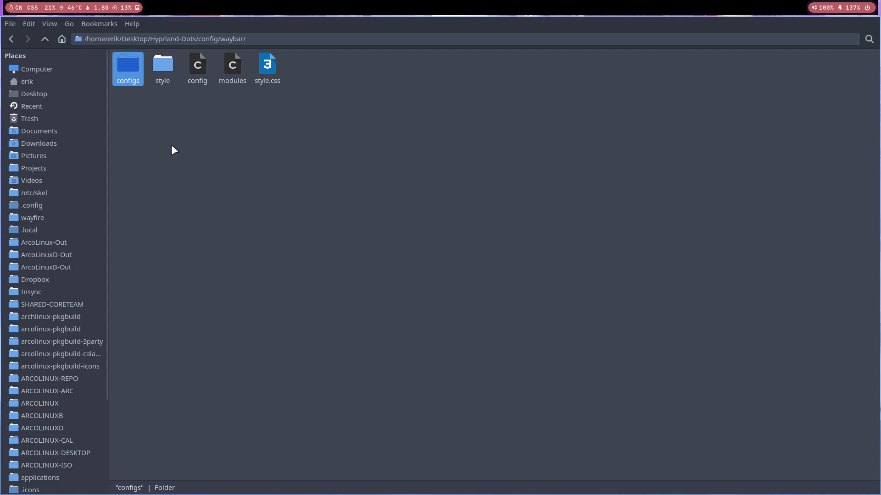
- Enter the style folder holding the 24 waybar CSS styles
{"action": "double_click", "coordinate": [162, 63]}
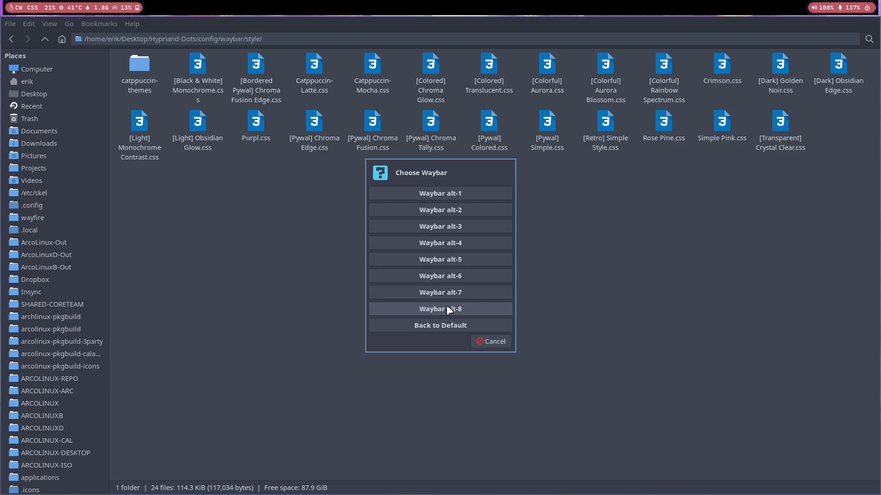
{"action": "mouse_move", "coordinate": [486, 177]}
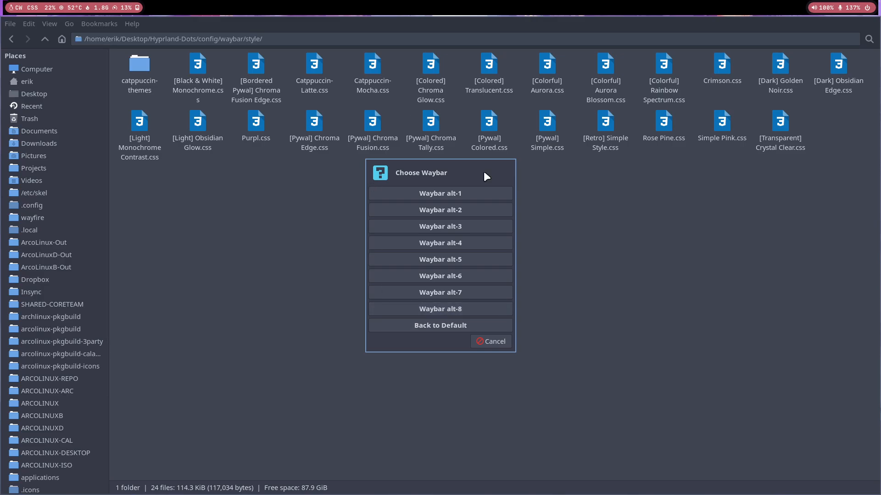
{"action": "mouse_move", "coordinate": [494, 340]}
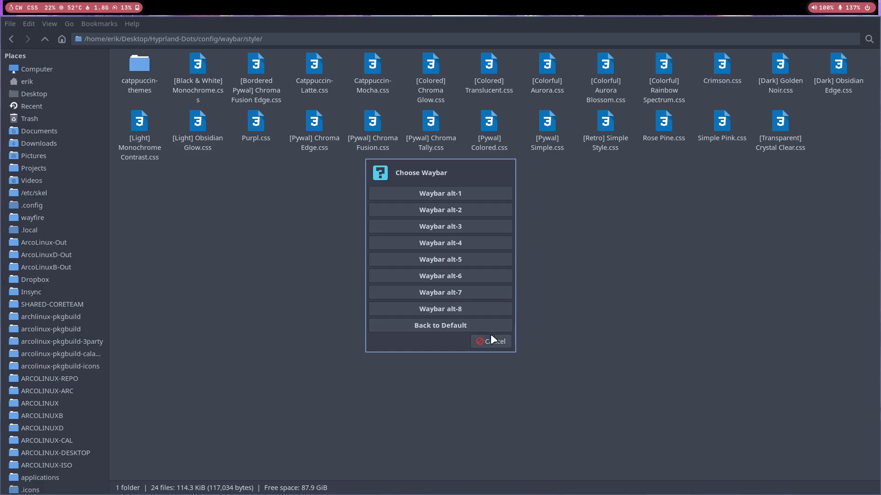
{"action": "left_click", "coordinate": [494, 341]}
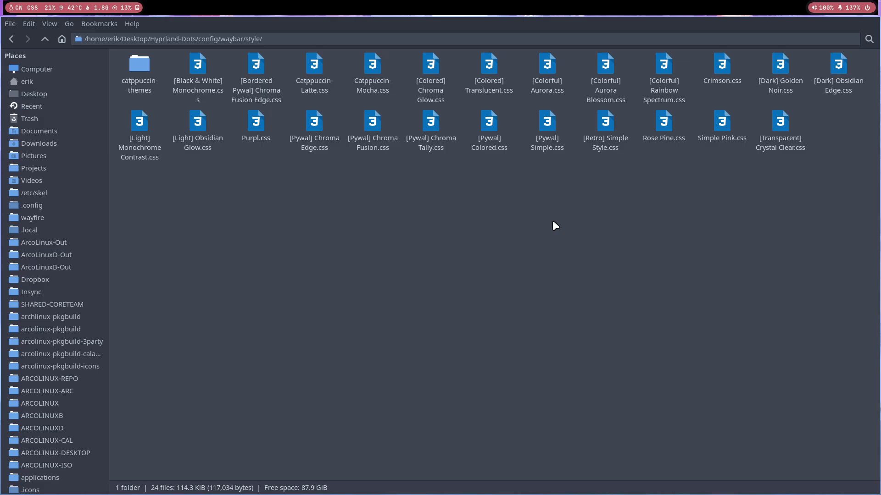
{"action": "mouse_move", "coordinate": [78, 76]}
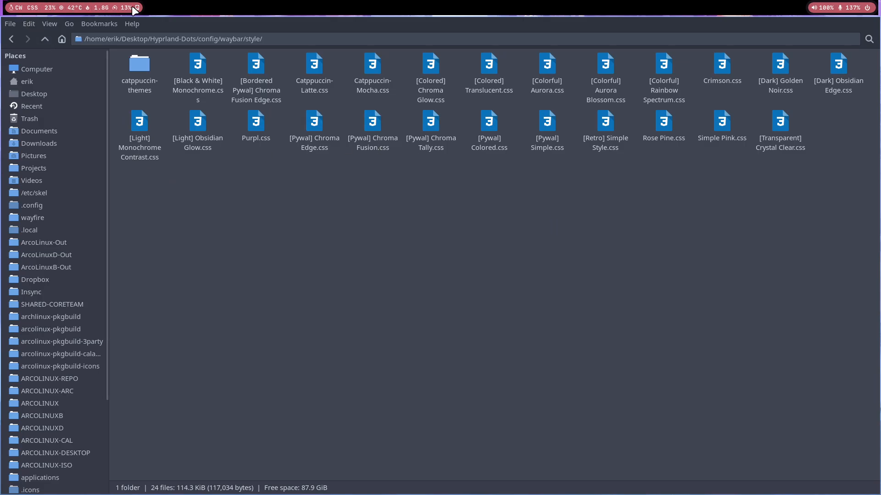
{"action": "mouse_move", "coordinate": [131, 8]}
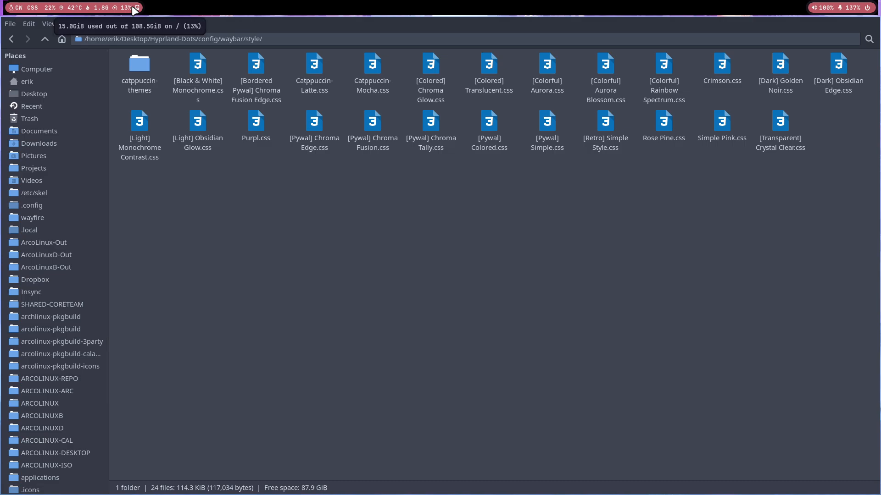
{"action": "mouse_move", "coordinate": [209, 211]}
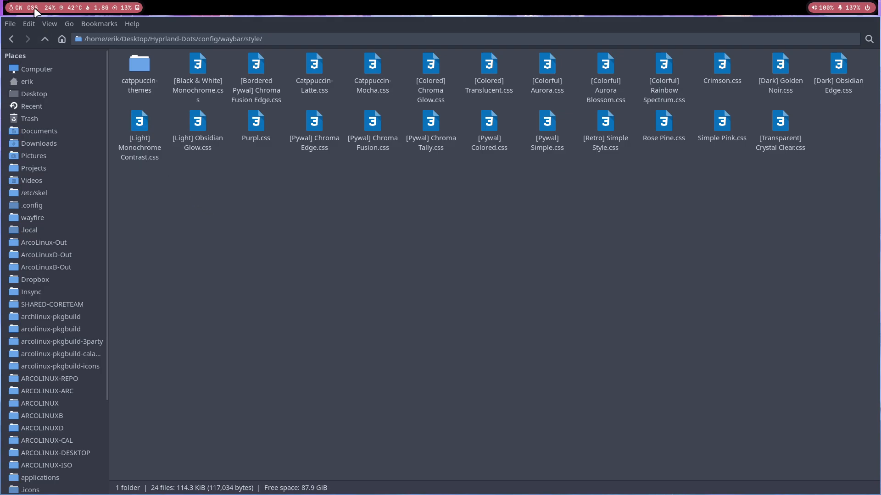
{"action": "mouse_move", "coordinate": [26, 8]}
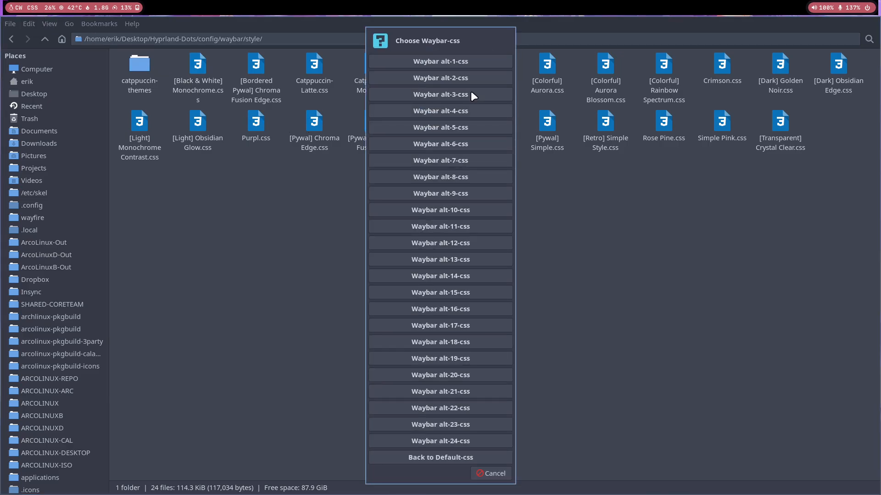
{"action": "mouse_move", "coordinate": [450, 465]}
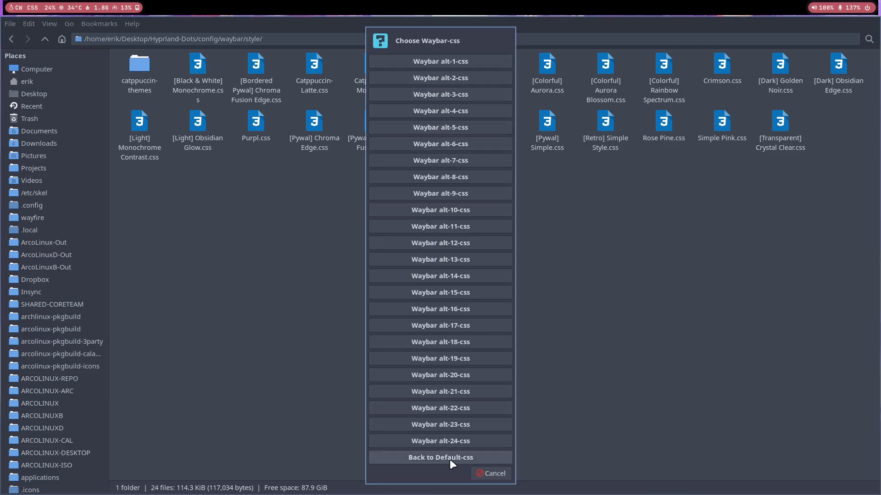
{"action": "mouse_move", "coordinate": [490, 338]}
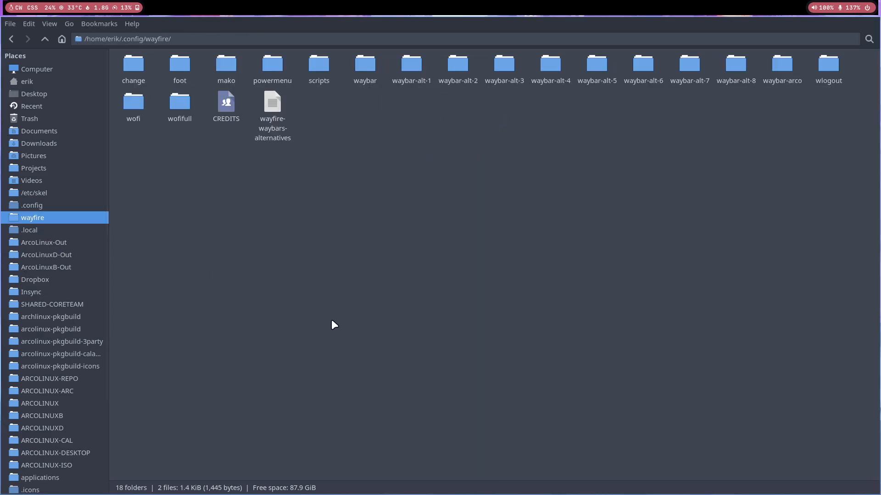
- Select waybar-alt-8, cancel the Choose Waybar chooser and return to the home folder
{"action": "left_click", "coordinate": [735, 63]}
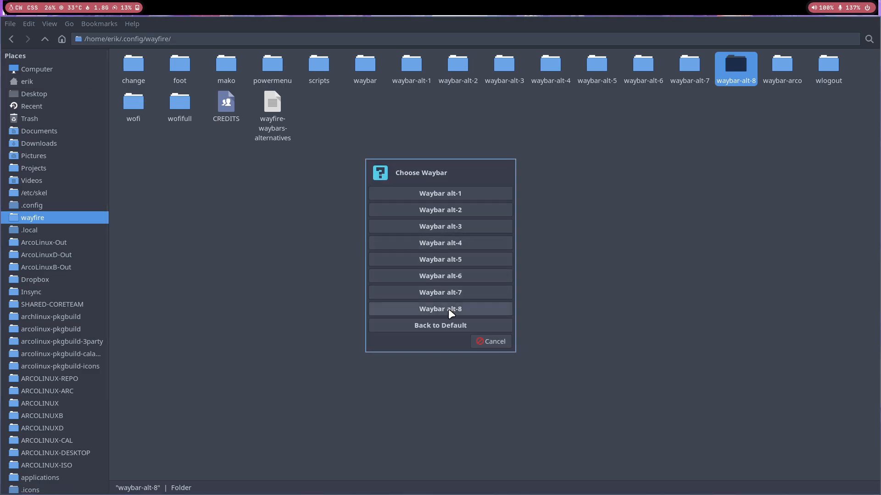
{"action": "mouse_move", "coordinate": [463, 314]}
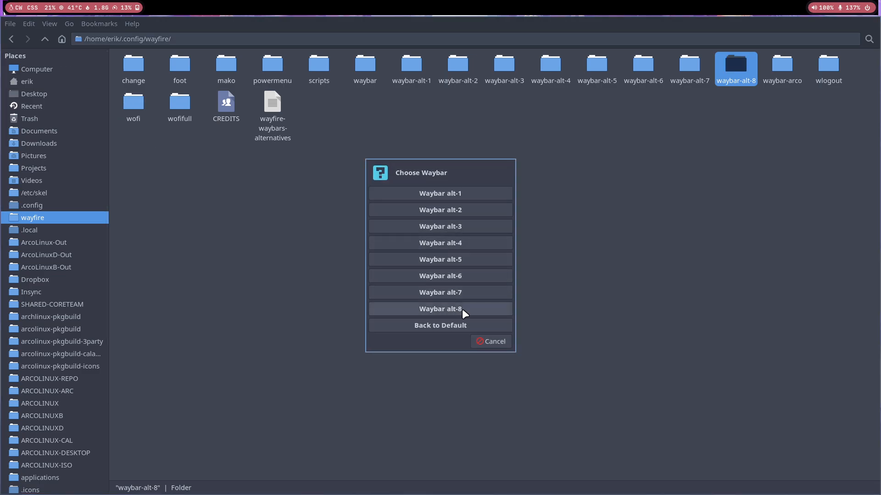
{"action": "mouse_move", "coordinate": [490, 341]}
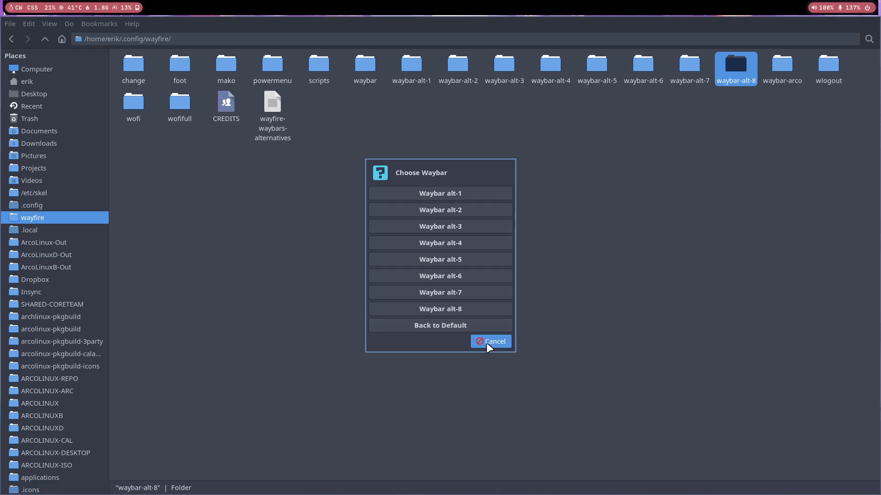
{"action": "left_click", "coordinate": [491, 341]}
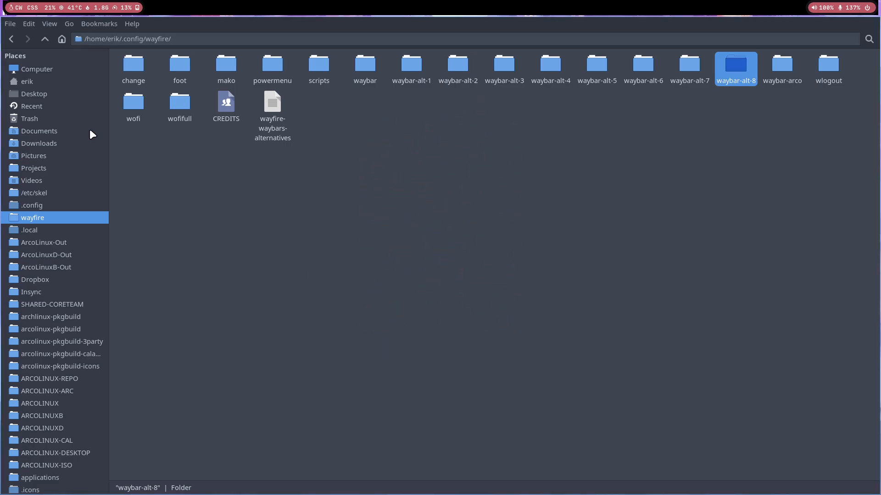
{"action": "left_click", "coordinate": [28, 81]}
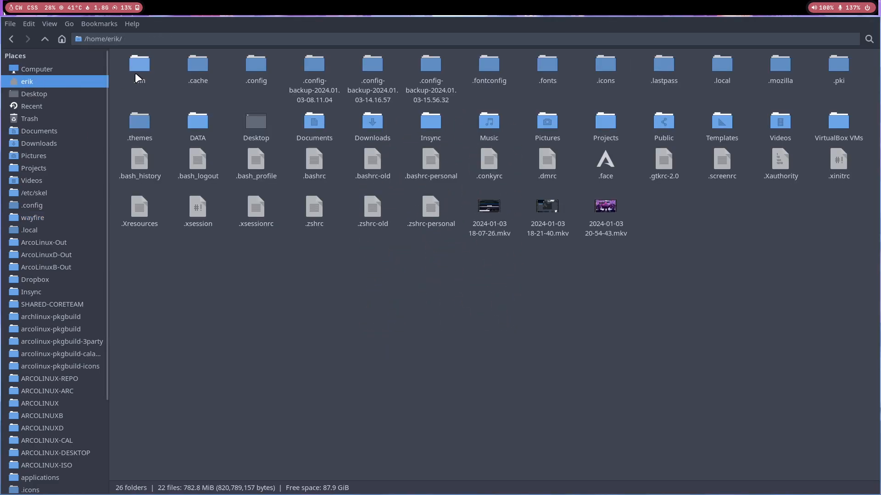
- Enter .bin and select the change-waybar-wayfire and change-waybar-wayfire-css scripts
{"action": "double_click", "coordinate": [140, 63]}
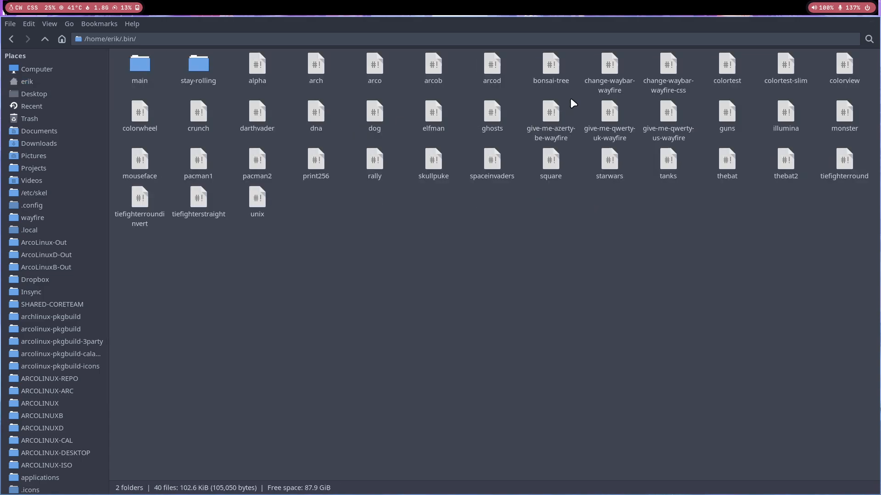
{"action": "left_click", "coordinate": [609, 64]}
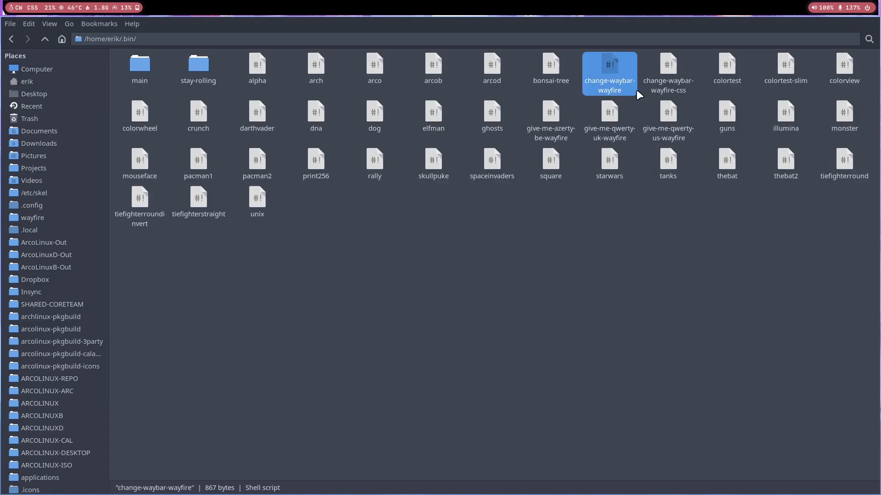
{"action": "left_click", "coordinate": [668, 69]}
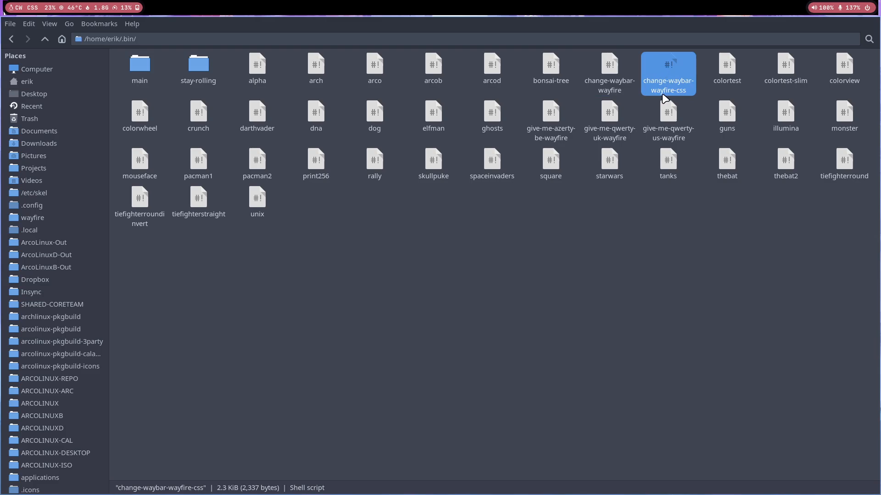
{"action": "mouse_move", "coordinate": [668, 66]}
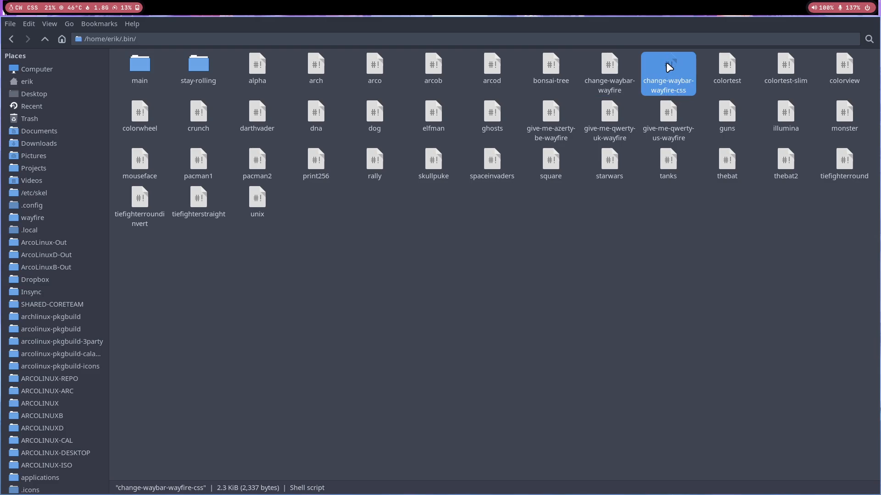
- Discard the CSS script, relabel alt-8 as 'Waybar alt-8 options' in change-waybar-wayfire and save
{"action": "double_click", "coordinate": [668, 69]}
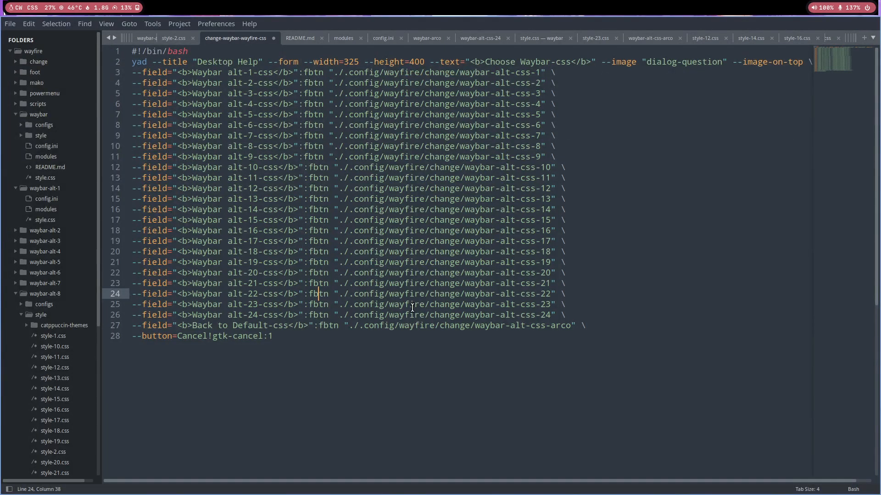
{"action": "mouse_move", "coordinate": [273, 114]}
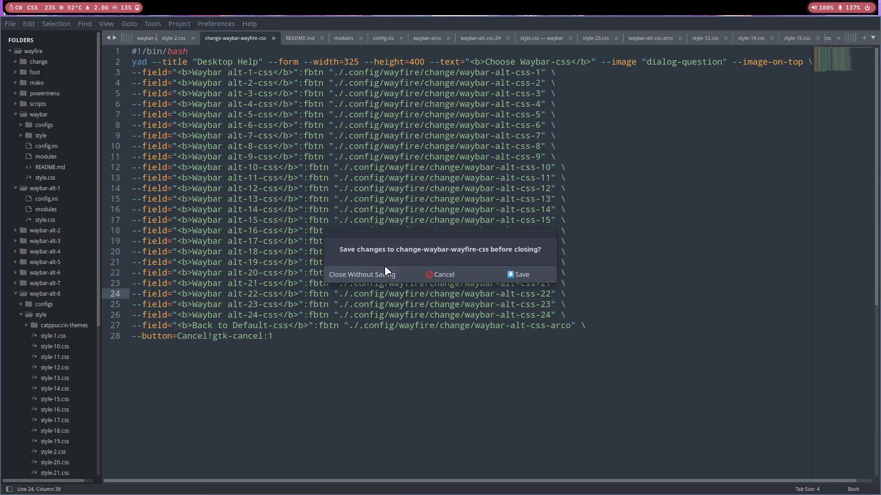
{"action": "left_click", "coordinate": [361, 274]}
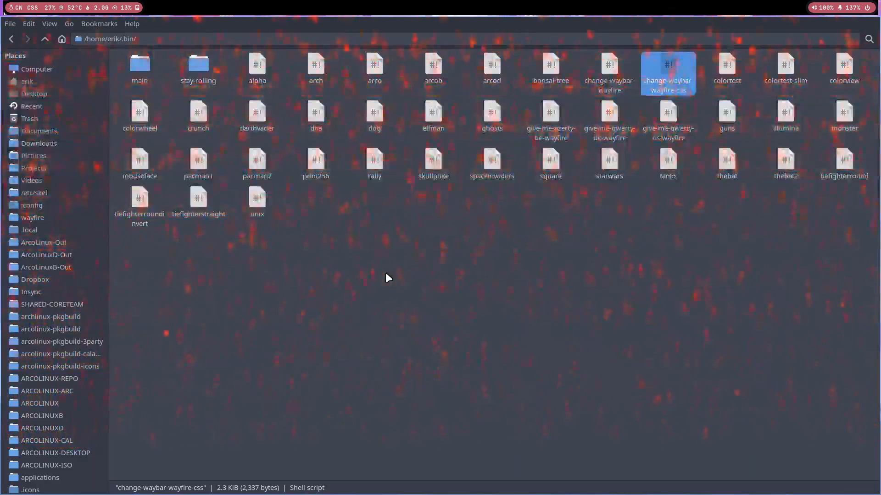
{"action": "double_click", "coordinate": [668, 64]}
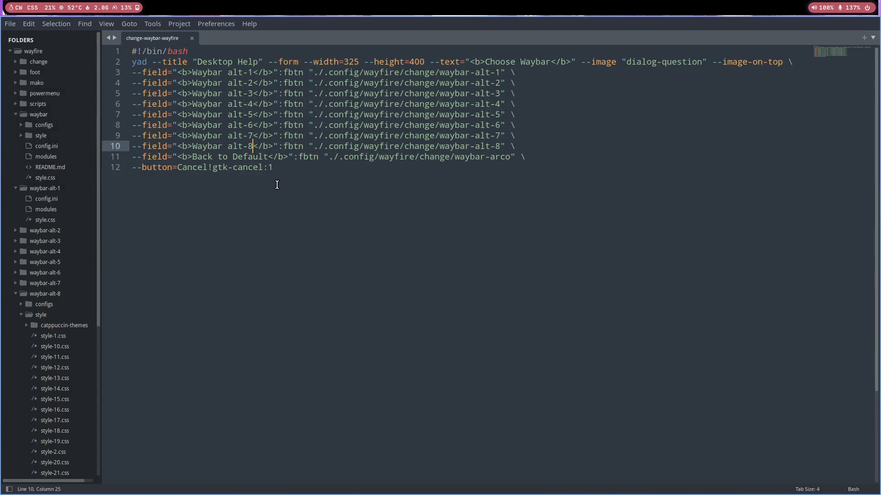
{"action": "type", "text": "options"}
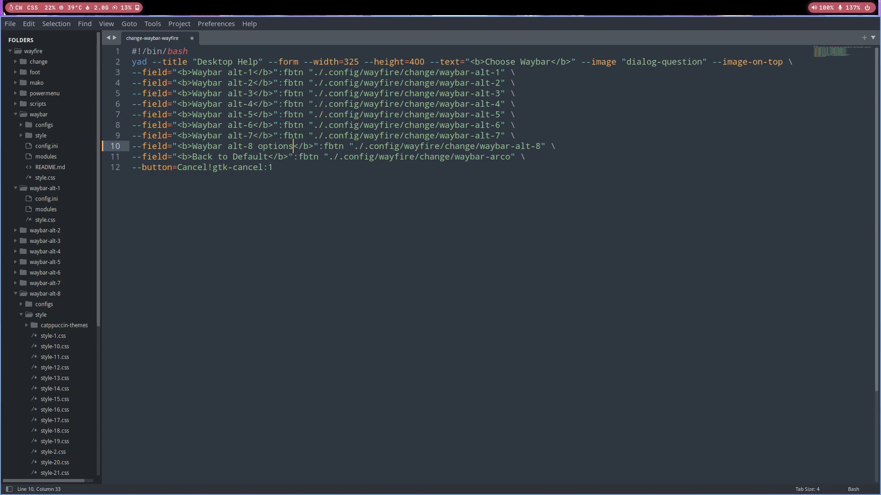
{"action": "key", "text": "ctrl+s"}
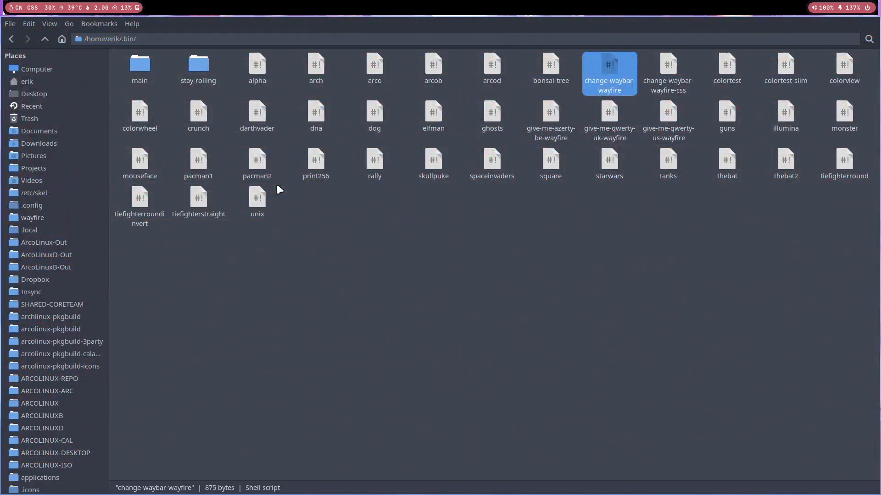
{"action": "mouse_move", "coordinate": [22, 8]}
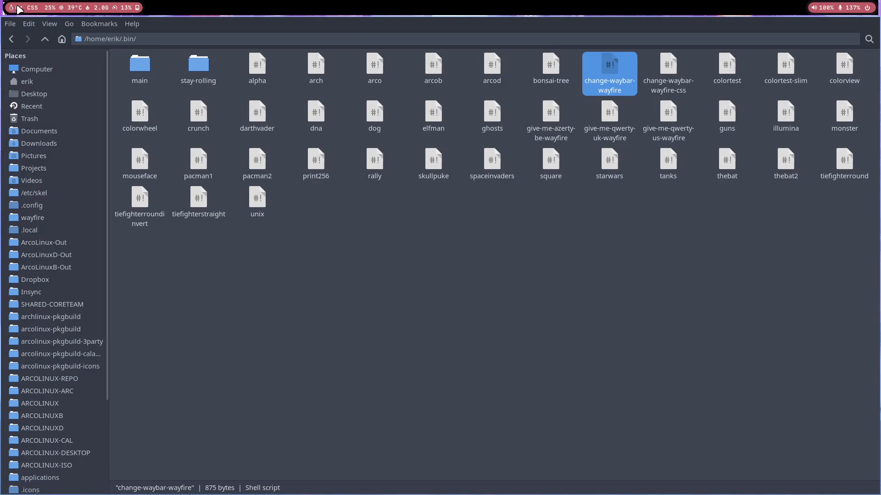
- Launch change-waybar-wayfire twice from .bin to show the renamed alt-8 options entry
{"action": "double_click", "coordinate": [609, 69]}
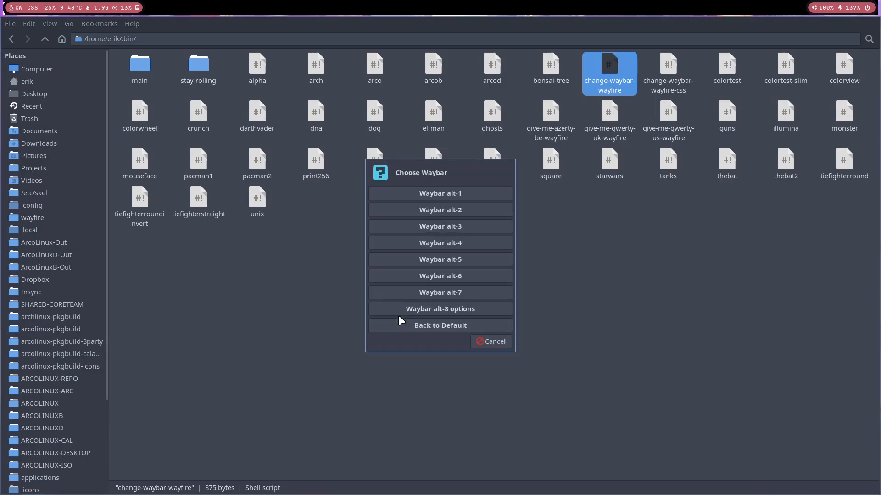
{"action": "mouse_move", "coordinate": [460, 313]}
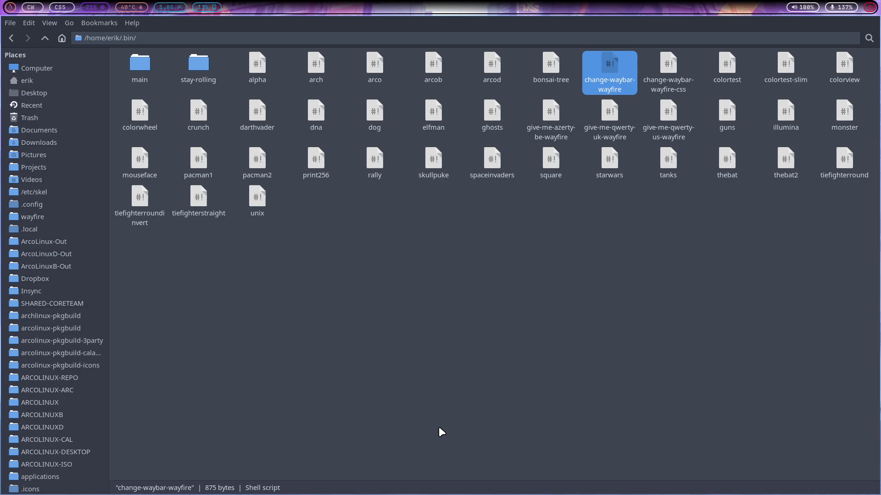
{"action": "mouse_move", "coordinate": [437, 415]}
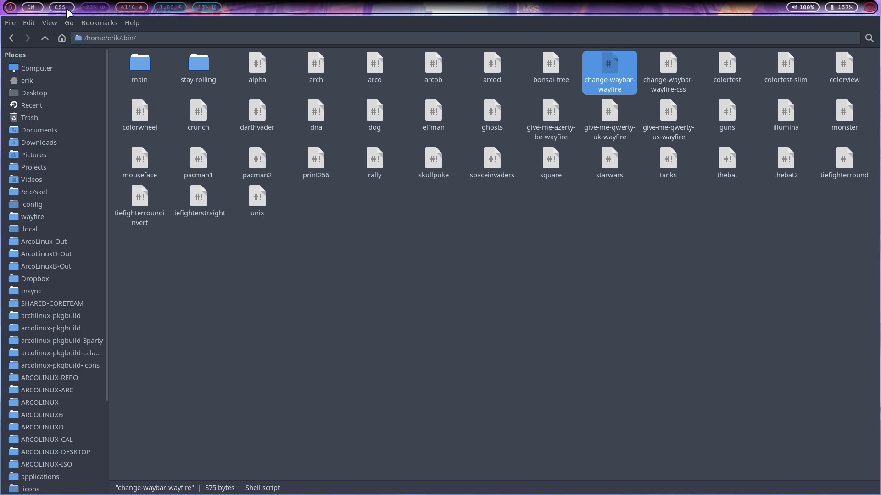
{"action": "double_click", "coordinate": [609, 63]}
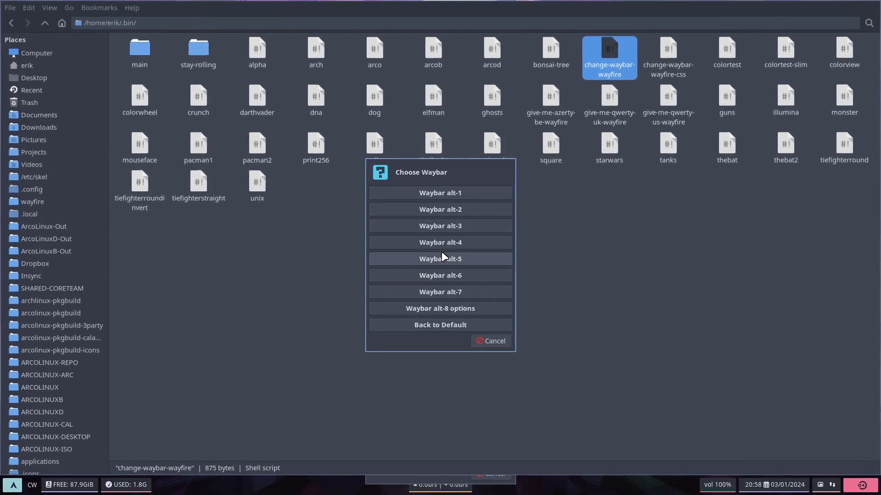
{"action": "mouse_move", "coordinate": [393, 359]}
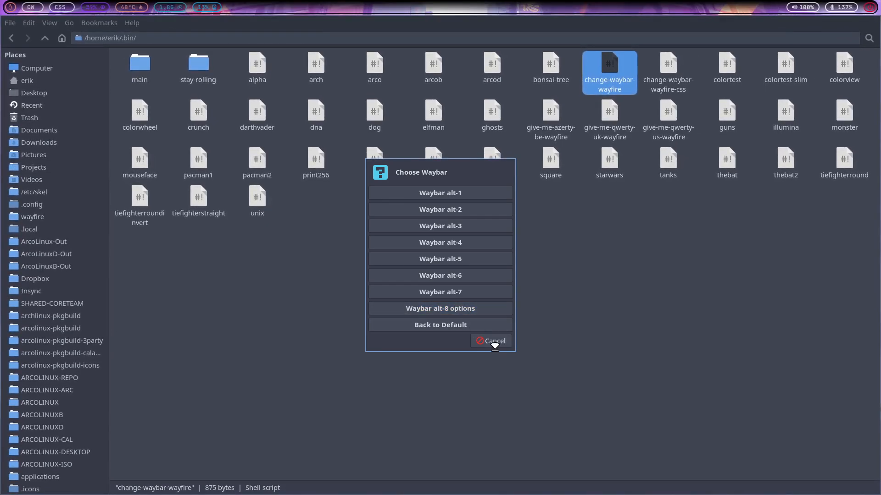
- Cancel the Choose Waybar chooser without picking a bar
{"action": "left_click", "coordinate": [490, 340]}
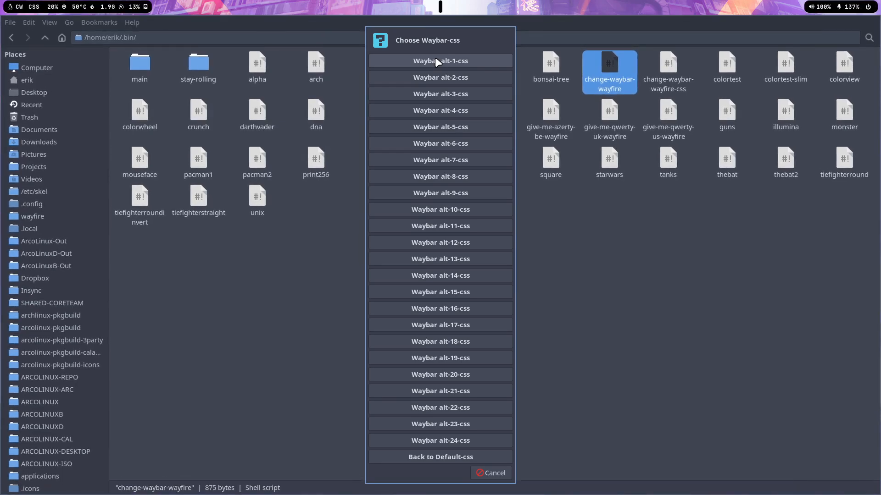
{"action": "mouse_move", "coordinate": [450, 81]}
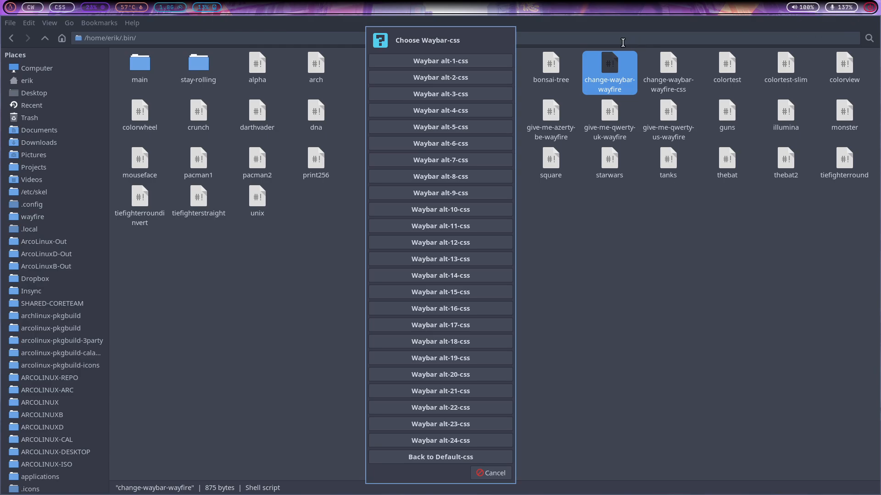
{"action": "mouse_move", "coordinate": [463, 97]}
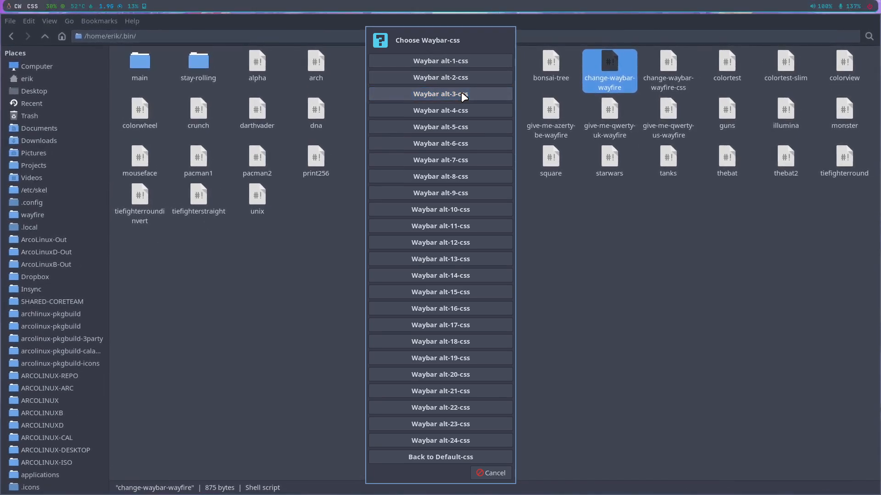
{"action": "mouse_move", "coordinate": [462, 114]}
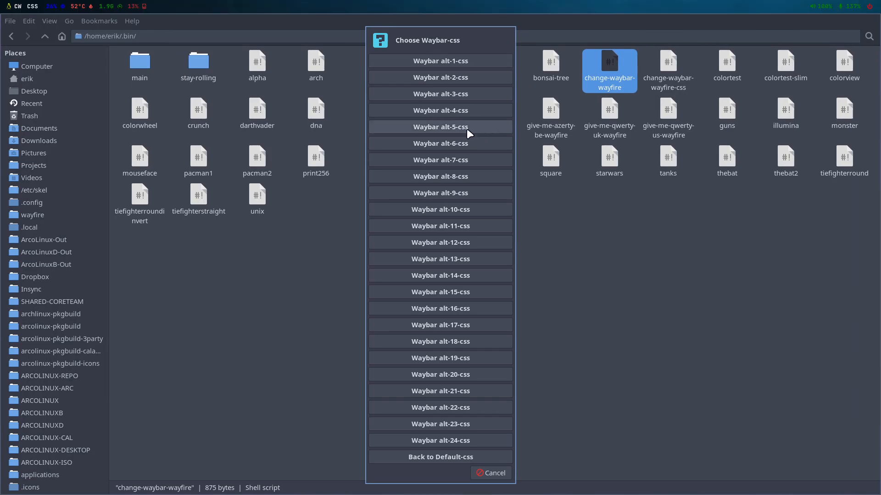
{"action": "mouse_move", "coordinate": [465, 148]}
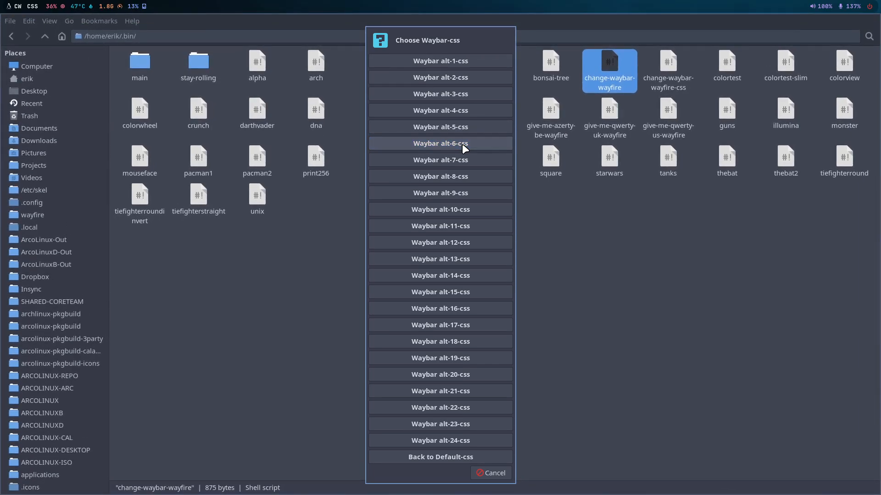
{"action": "mouse_move", "coordinate": [454, 163]}
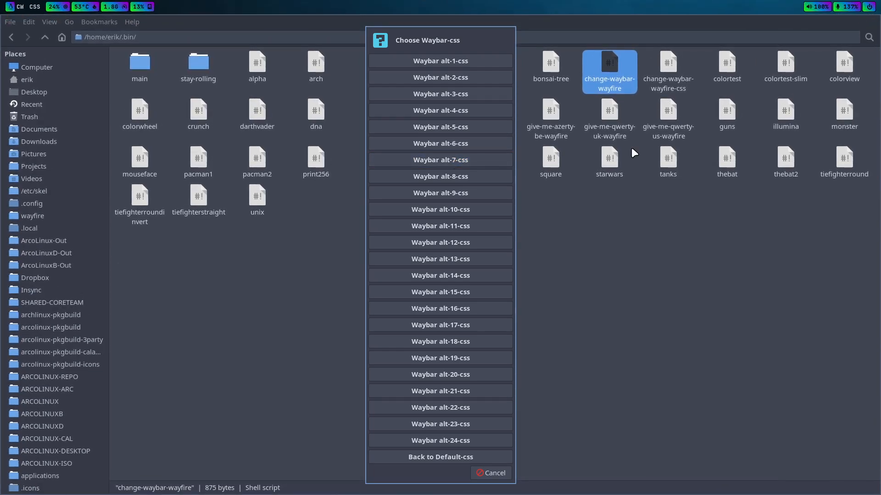
{"action": "mouse_move", "coordinate": [788, 91]}
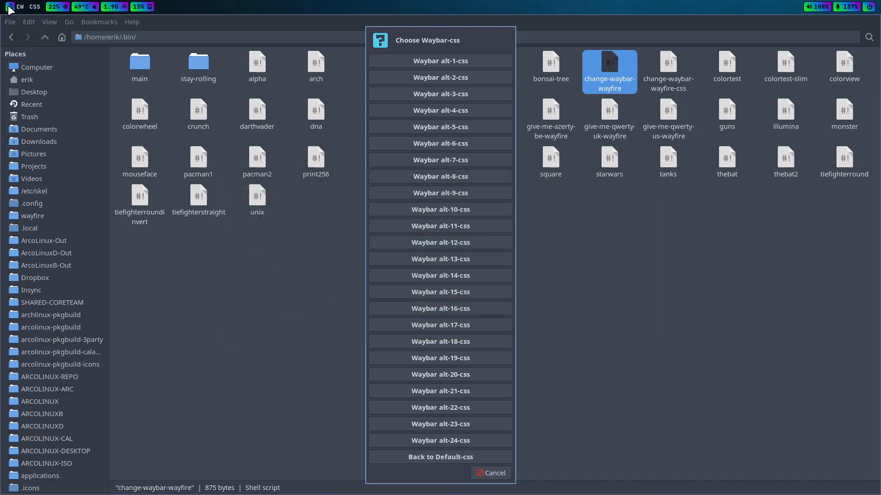
{"action": "mouse_move", "coordinate": [463, 188]}
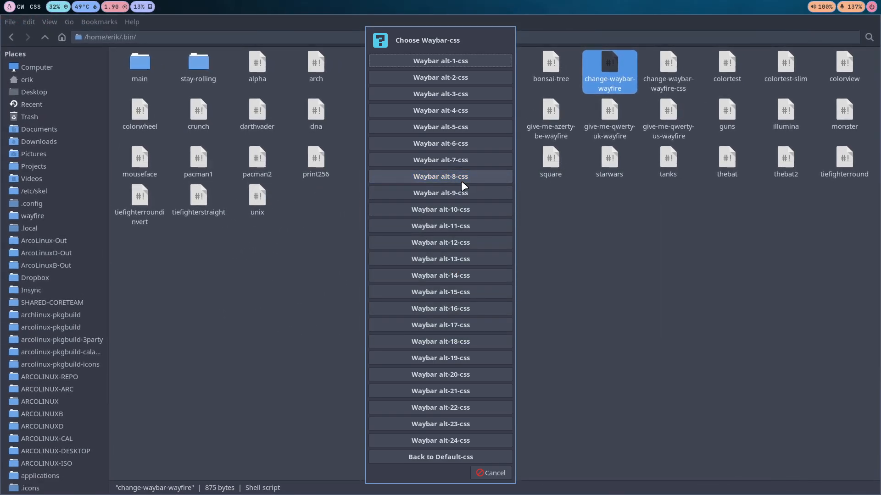
{"action": "mouse_move", "coordinate": [460, 198]}
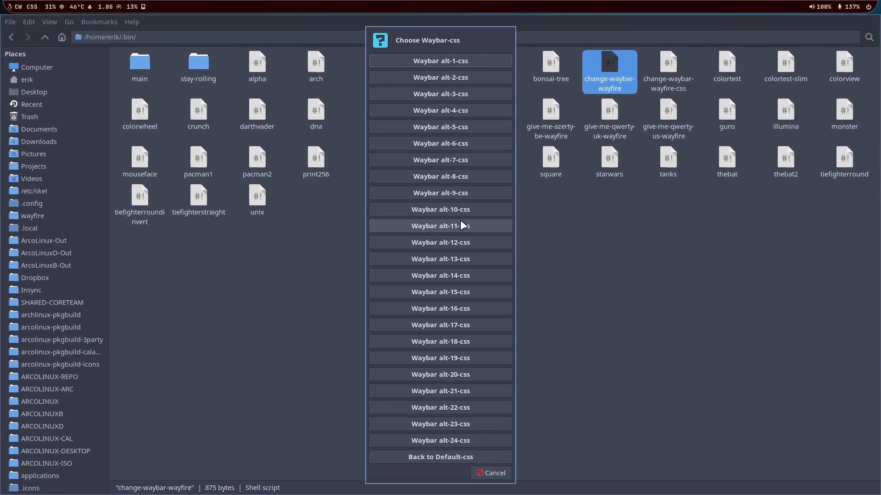
{"action": "mouse_move", "coordinate": [461, 243]}
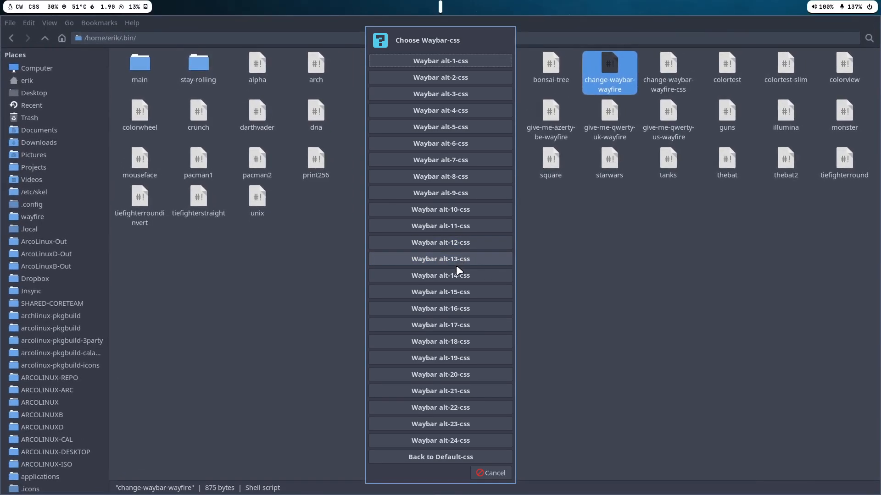
{"action": "mouse_move", "coordinate": [447, 274]}
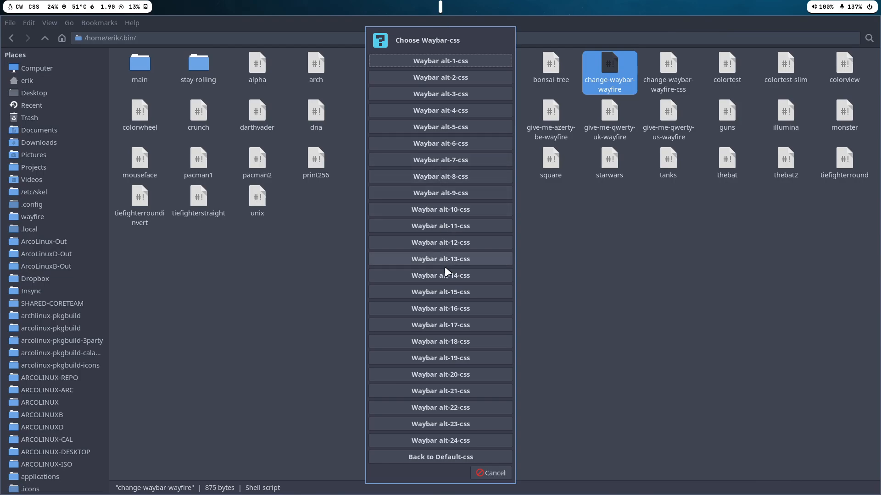
{"action": "mouse_move", "coordinate": [454, 295]}
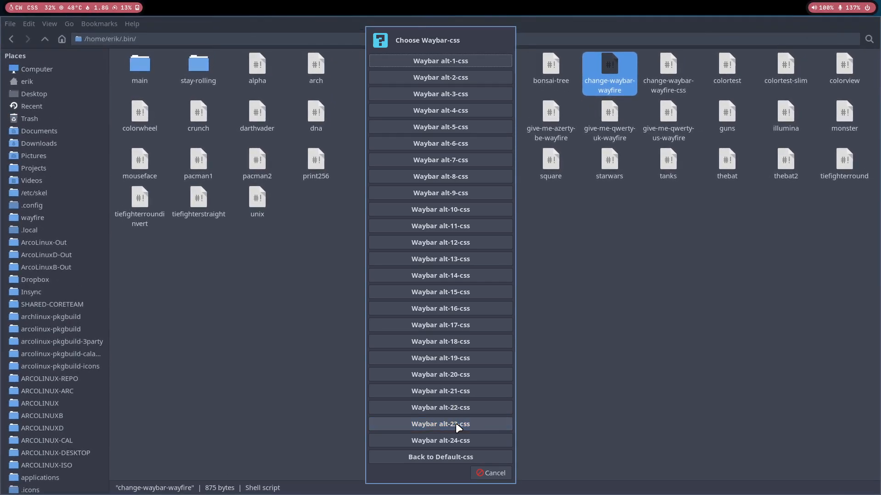
{"action": "mouse_move", "coordinate": [459, 443]}
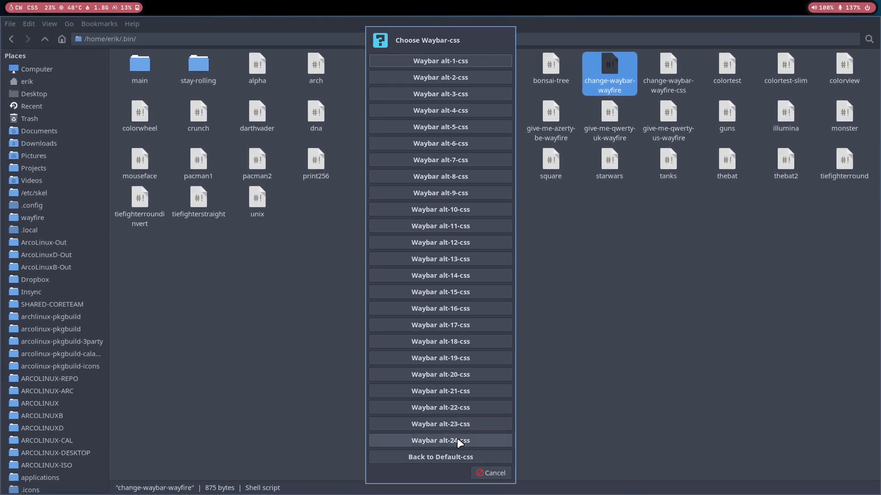
{"action": "mouse_move", "coordinate": [459, 424]}
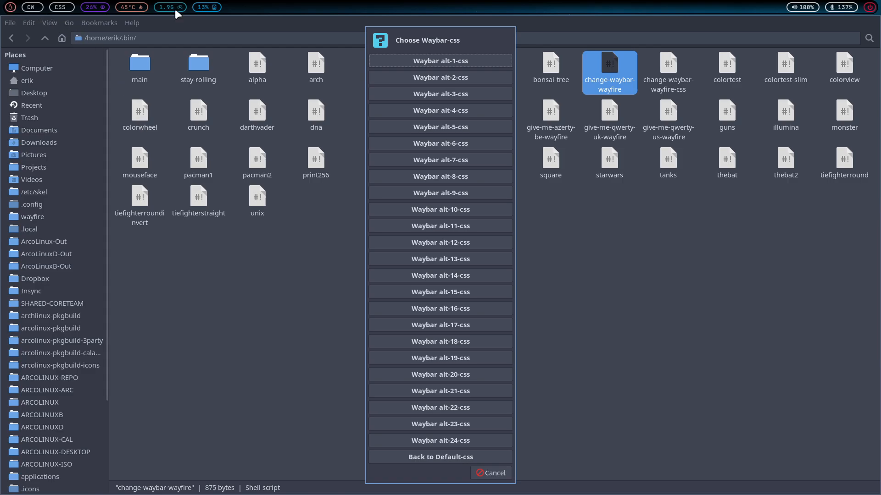
{"action": "mouse_move", "coordinate": [604, 327]}
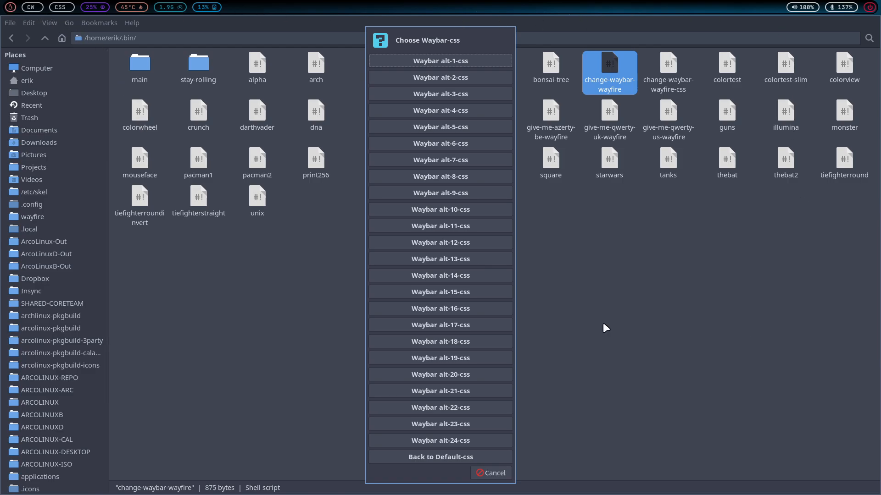
- Cancel the style chooser, revisit .bin from home, then switch to the .config folder
{"action": "left_click", "coordinate": [491, 473]}
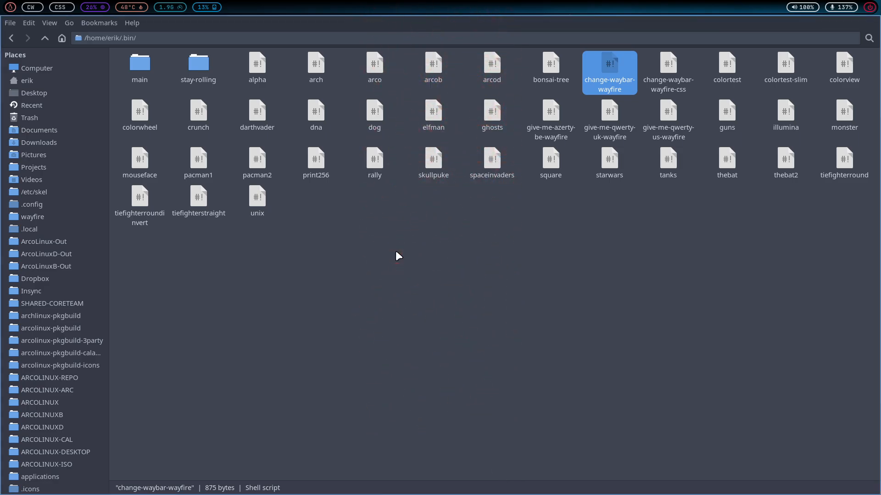
{"action": "mouse_move", "coordinate": [373, 226]}
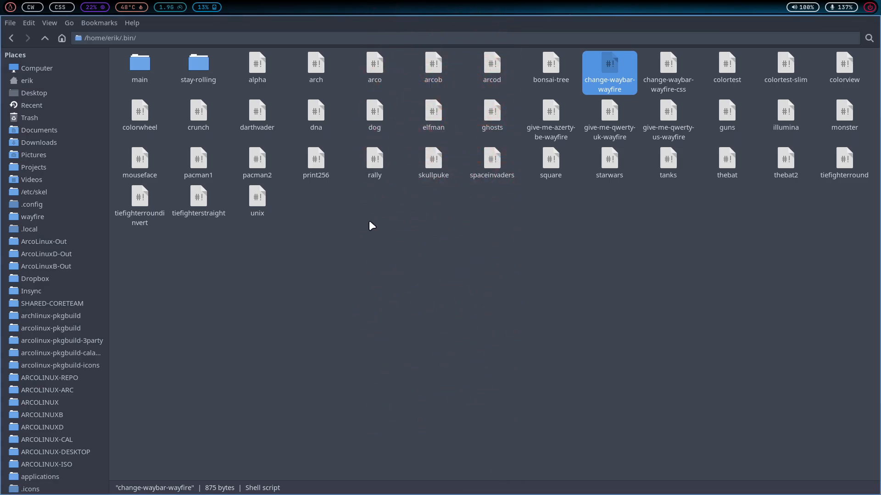
{"action": "mouse_move", "coordinate": [127, 61]}
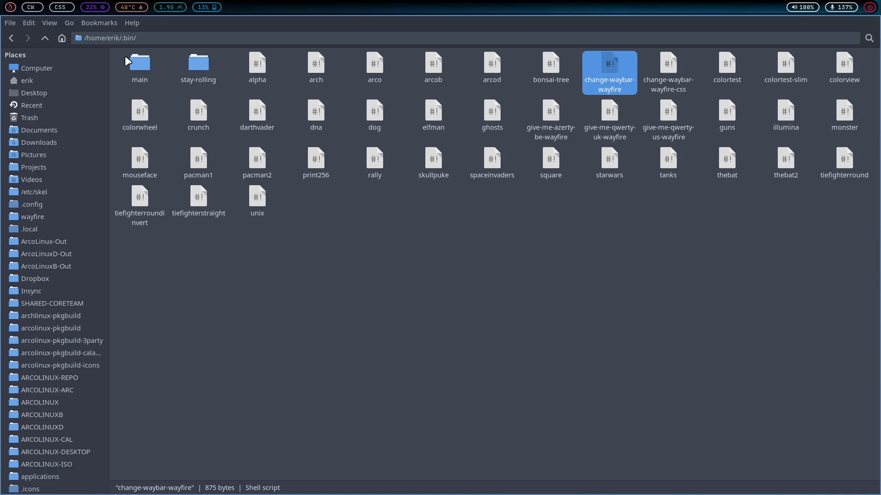
{"action": "left_click", "coordinate": [14, 38]}
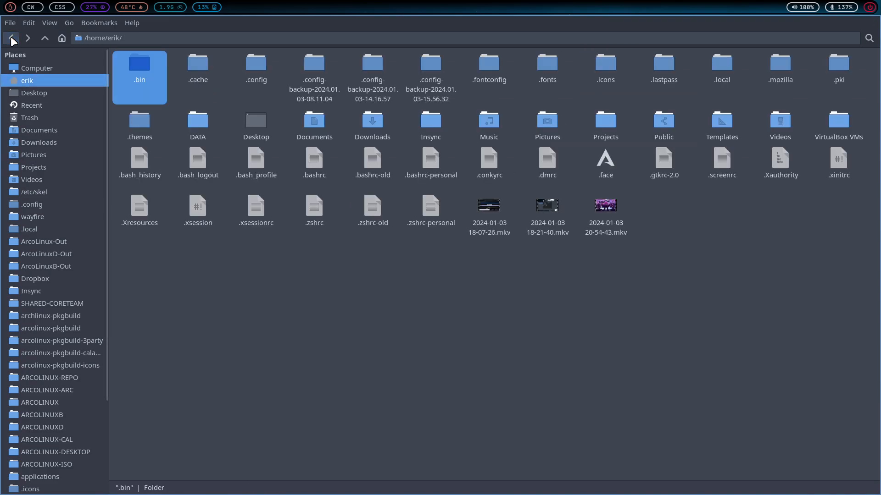
{"action": "mouse_move", "coordinate": [11, 38]}
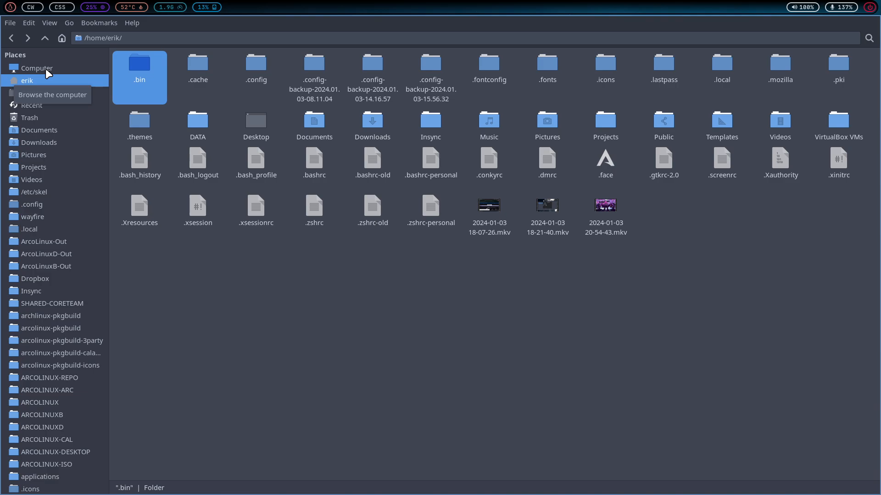
{"action": "mouse_move", "coordinate": [280, 310]}
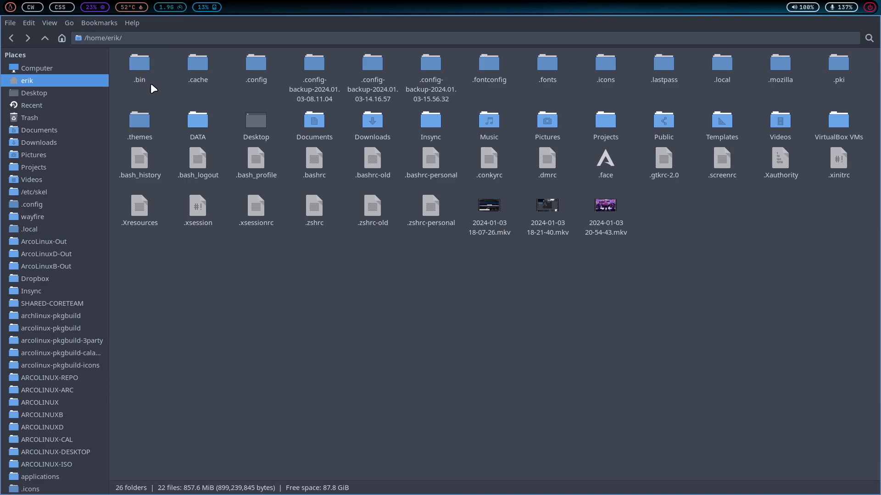
{"action": "double_click", "coordinate": [139, 63]}
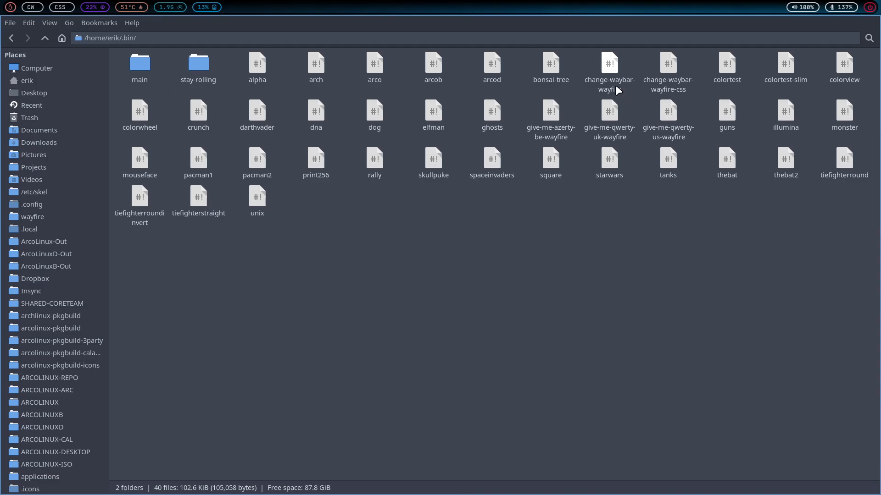
{"action": "left_click", "coordinate": [667, 62]}
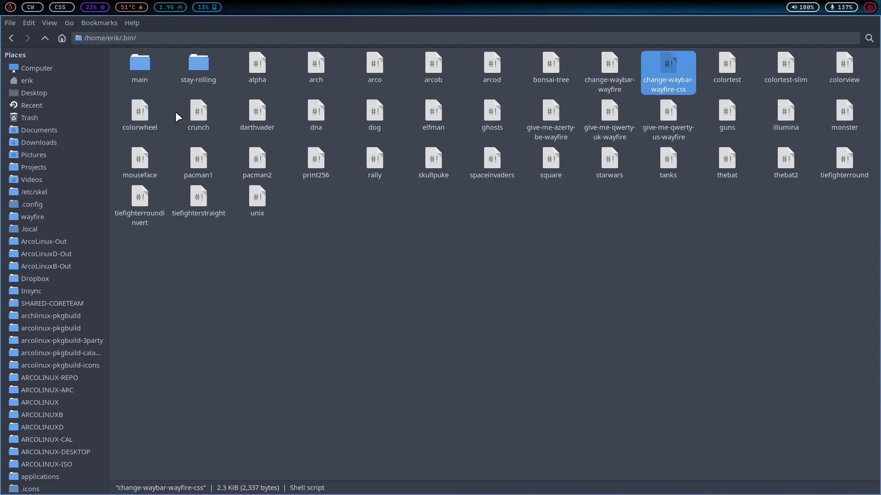
{"action": "left_click", "coordinate": [44, 38]}
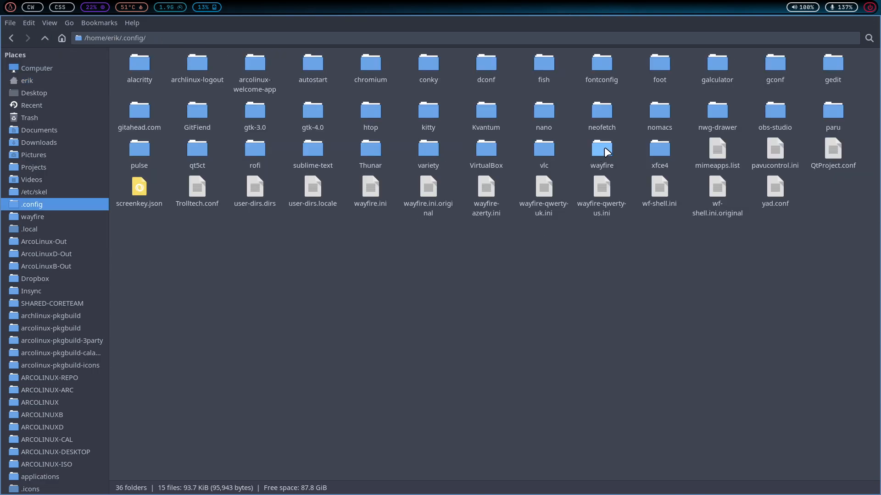
- Copy wayfire as wayfire-mine inside .config, then move to /etc/skel
{"action": "left_click", "coordinate": [601, 149]}
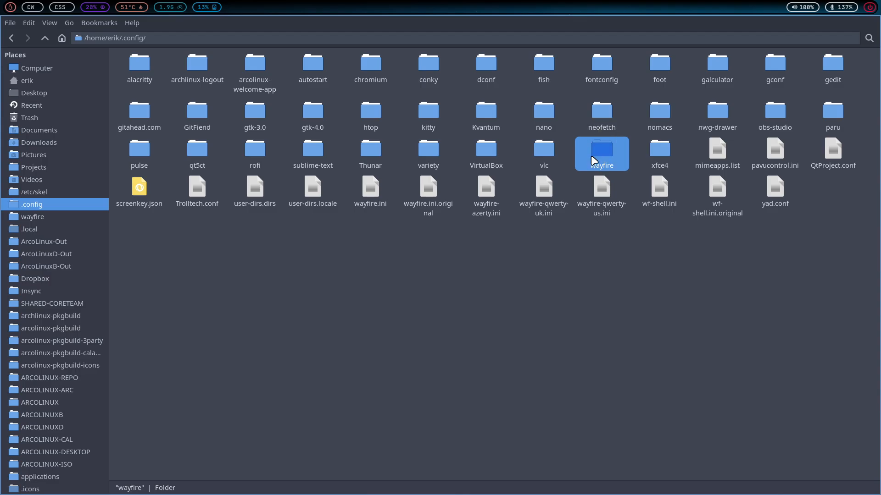
{"action": "mouse_move", "coordinate": [606, 156]}
{"action": "type", "text": "wayfire"}
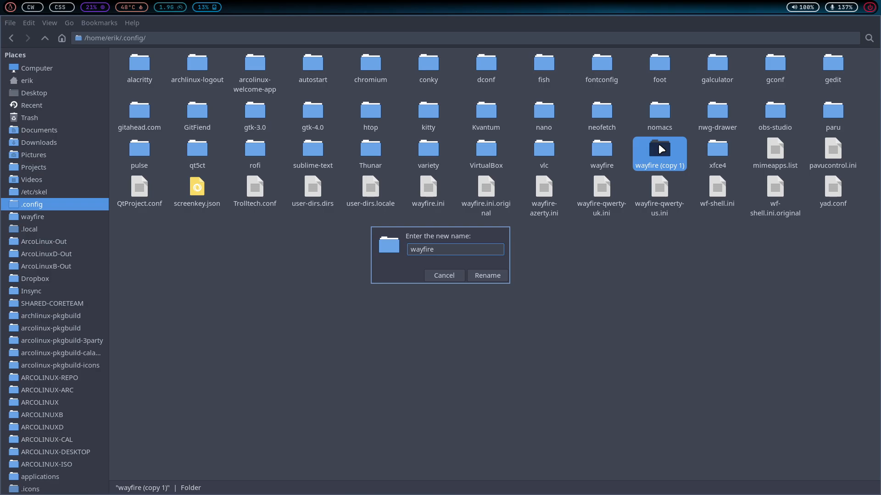
{"action": "type", "text": "-mine"}
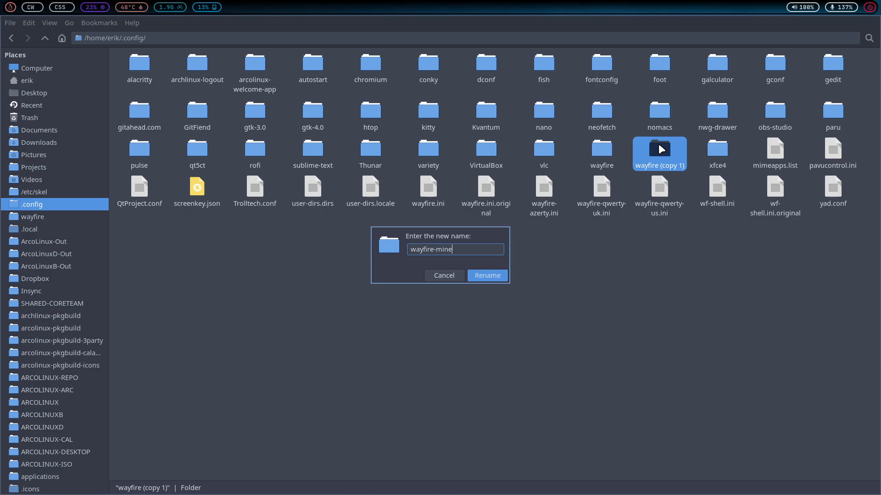
{"action": "left_click", "coordinate": [488, 275]}
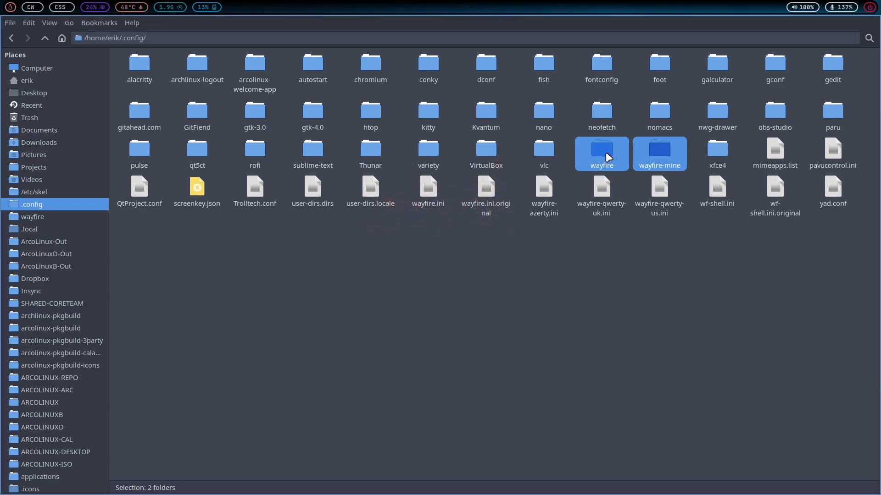
{"action": "mouse_move", "coordinate": [663, 338]}
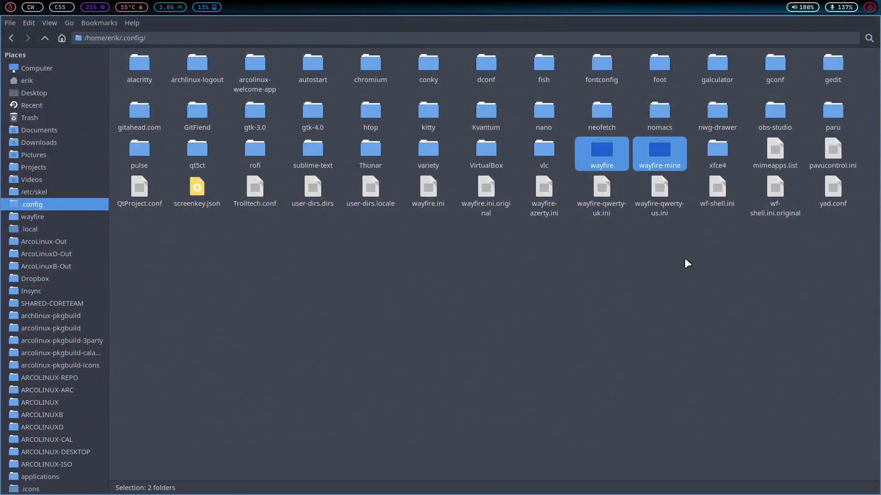
{"action": "left_click", "coordinate": [687, 264]}
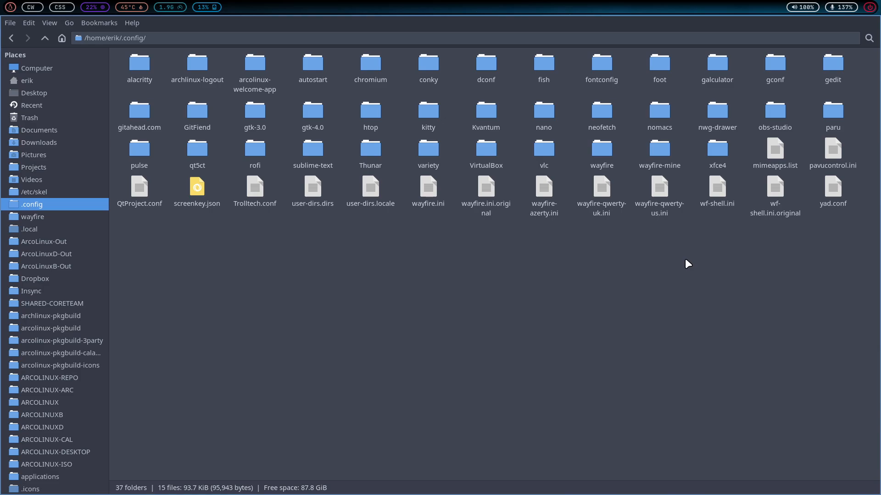
{"action": "mouse_move", "coordinate": [58, 190]}
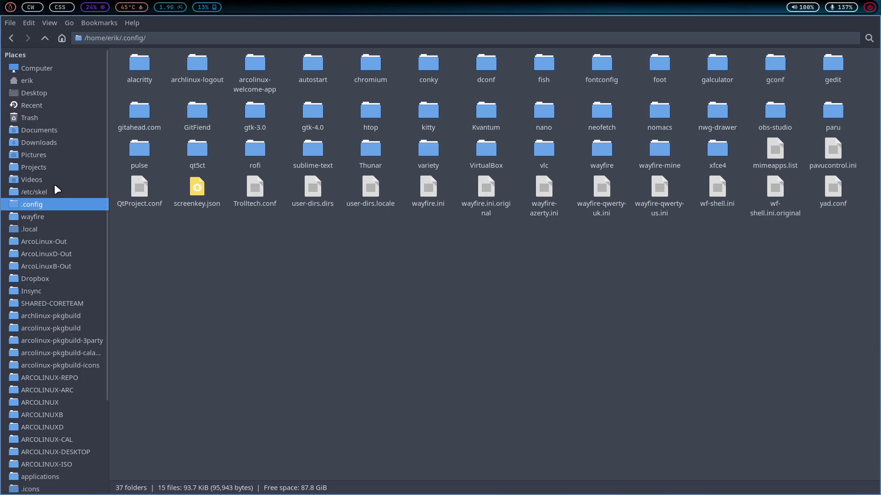
{"action": "left_click", "coordinate": [34, 192]}
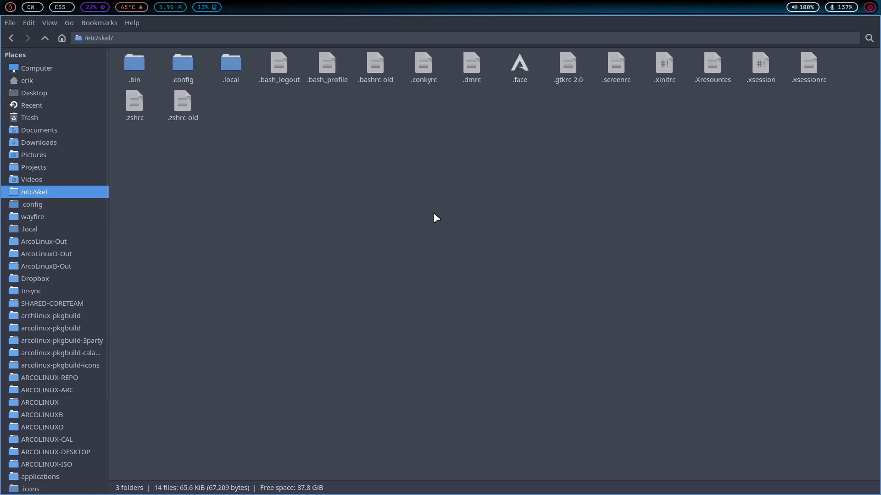